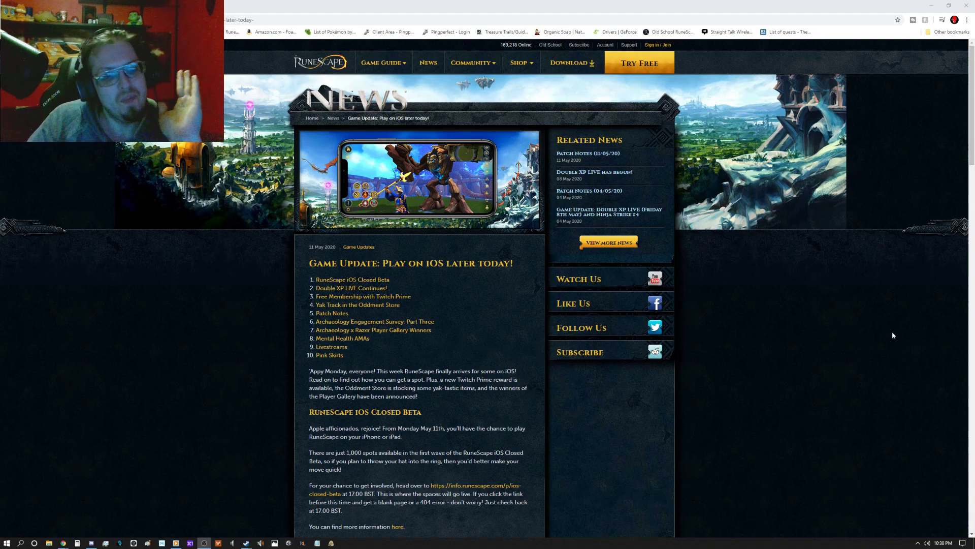
- Scroll the iOS news post to its ten-item contents and iOS Closed Beta section
scroll("down", 3)
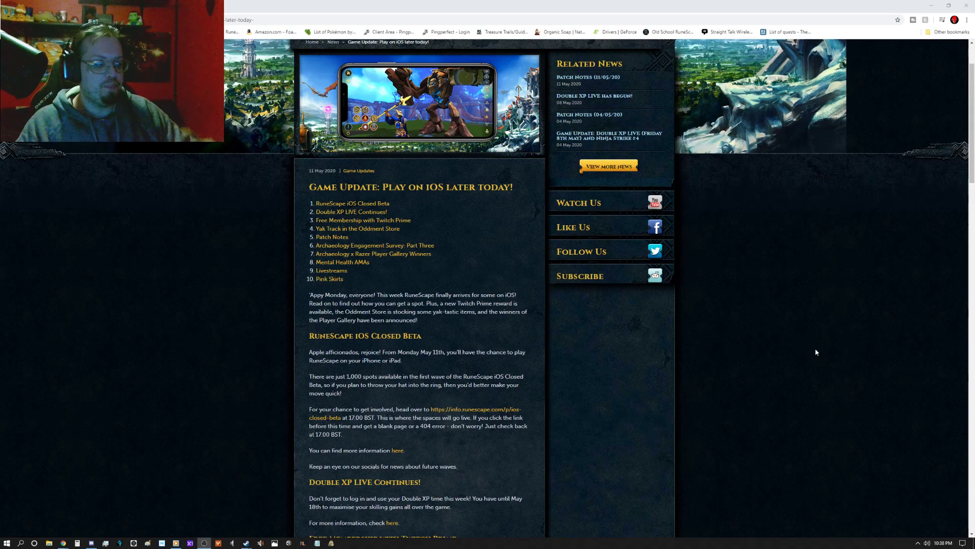
mouse_move(636, 124)
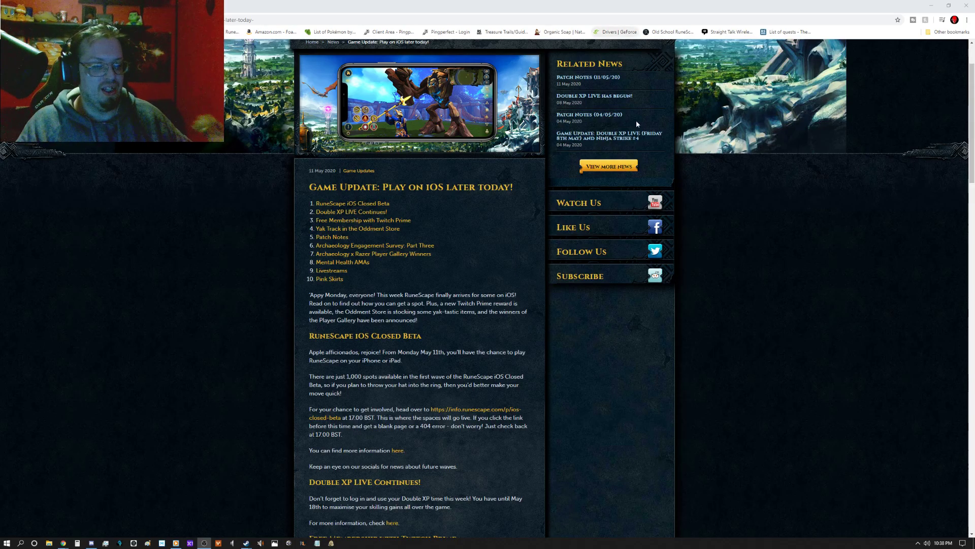
- Scroll past Double XP and Yak Track to Patch Notes, the Archaeology survey and Gallery Winners
scroll("down", 3)
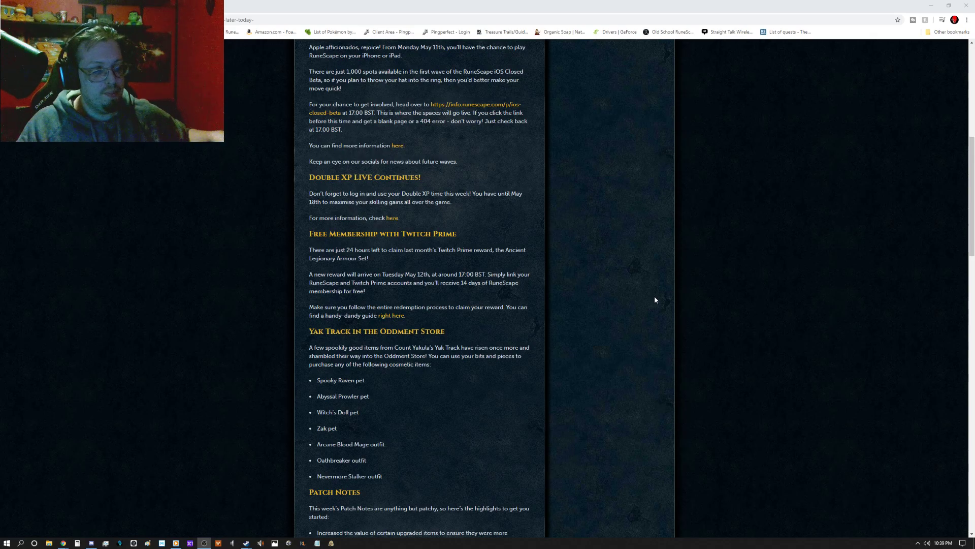
mouse_move(528, 426)
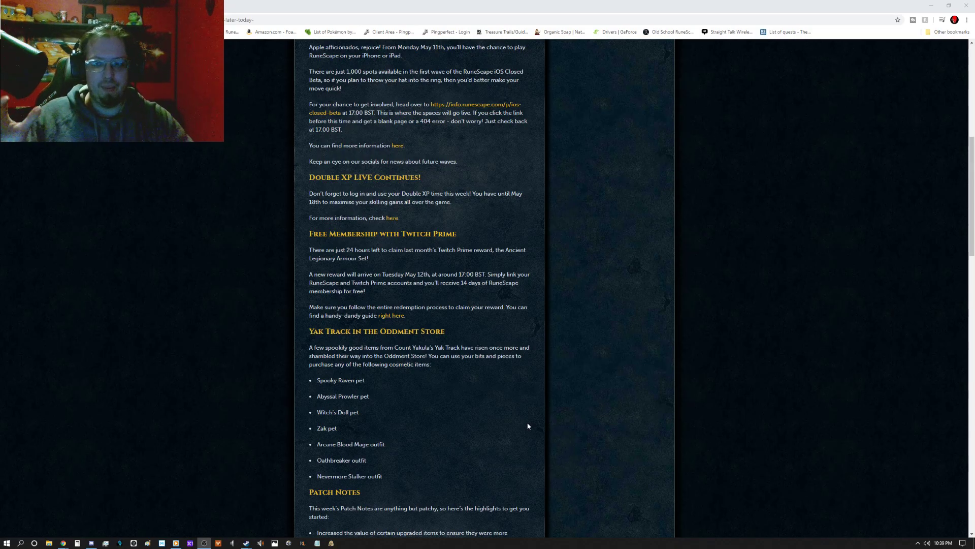
scroll("down", 3)
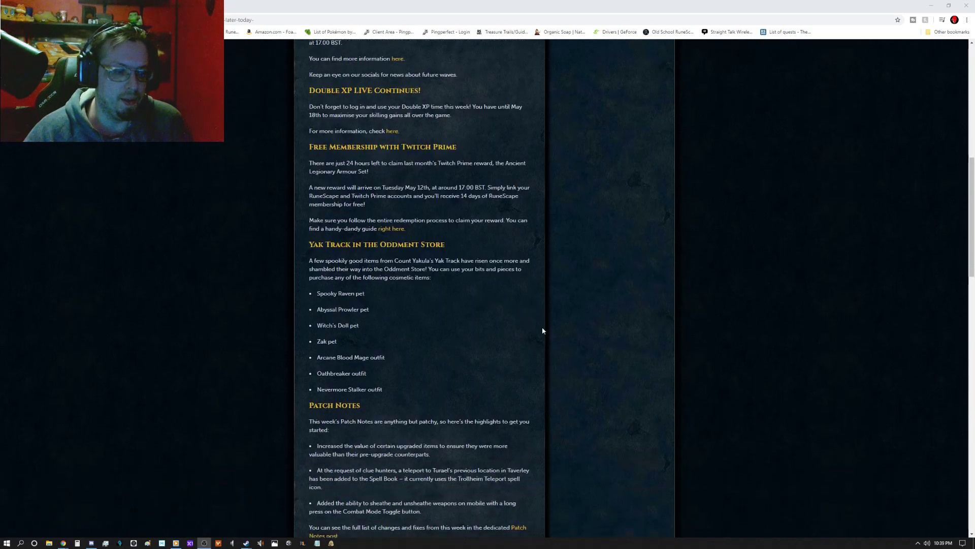
scroll("down", 3)
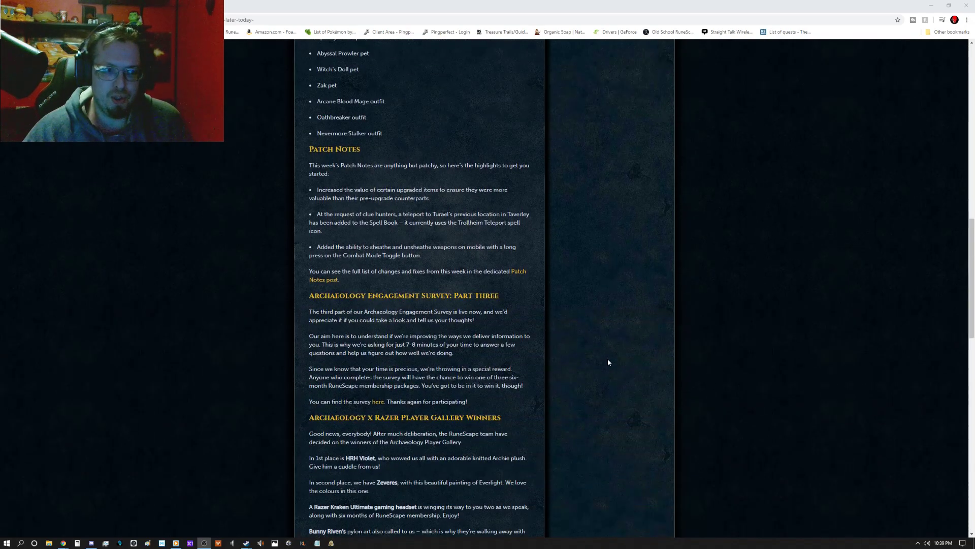
scroll("down", 3)
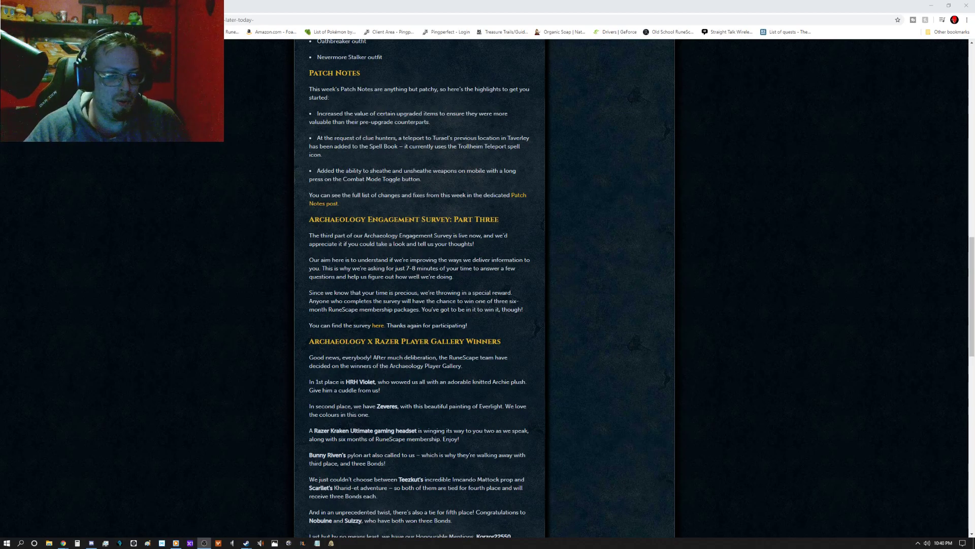
- Scroll through the Razer Player Gallery Winners list down to the winners' image slideshow
scroll("down", 3)
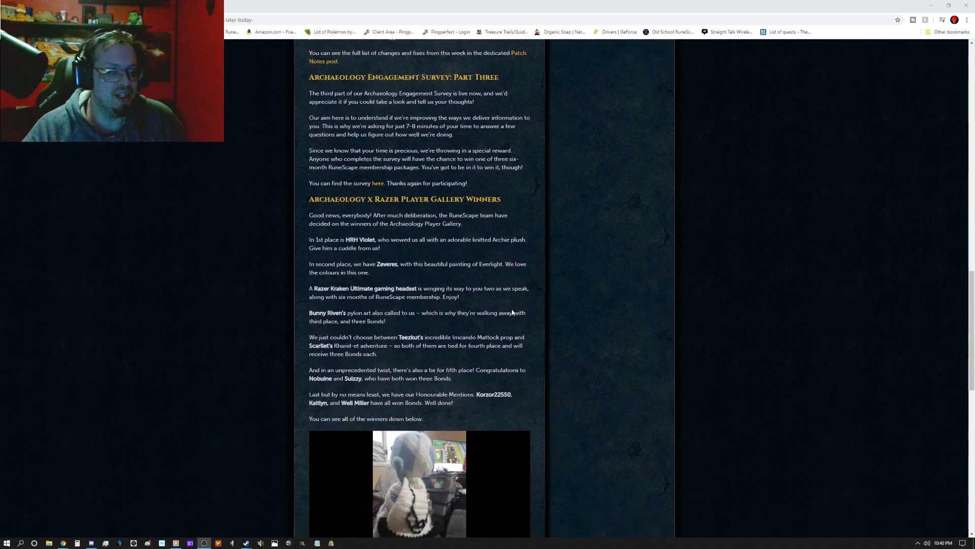
scroll("down", 3)
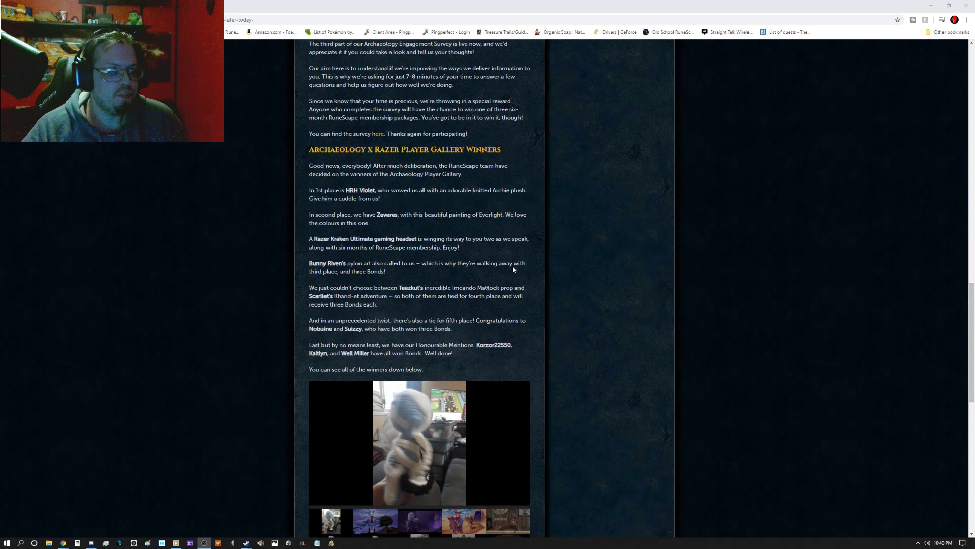
scroll("down", 3)
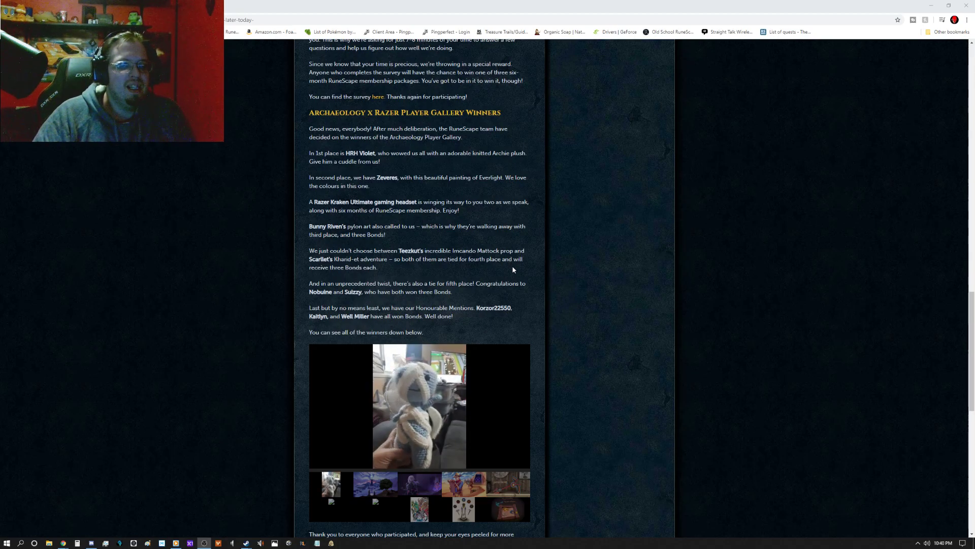
mouse_move(544, 256)
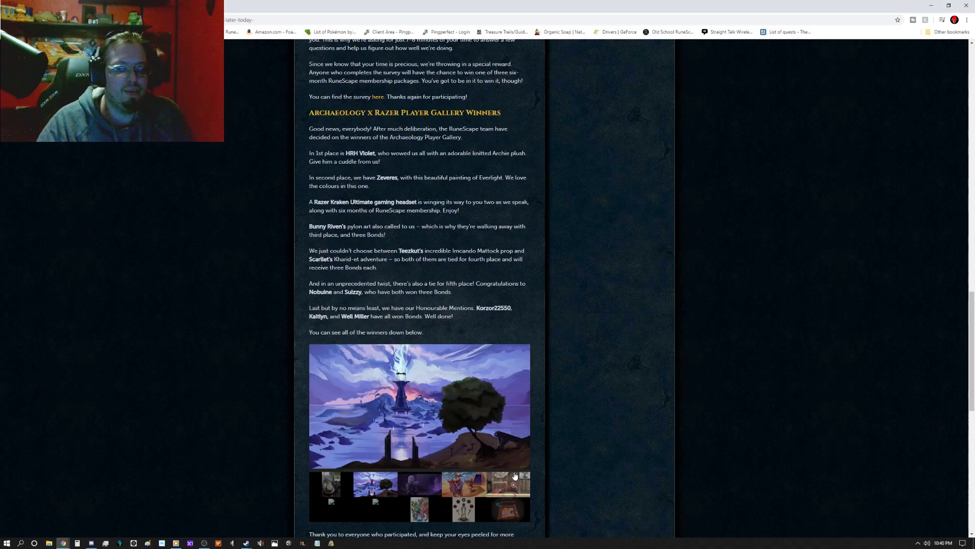
mouse_move(641, 336)
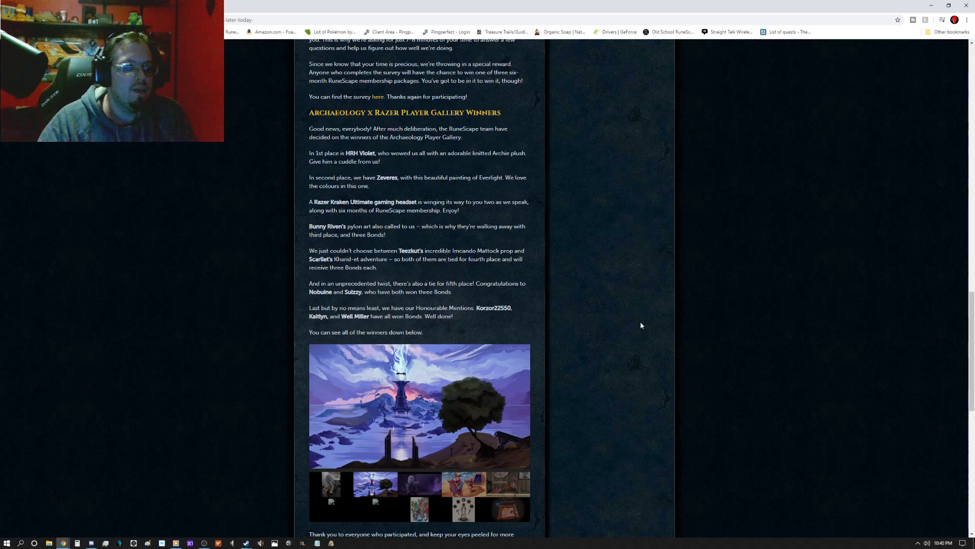
mouse_move(403, 305)
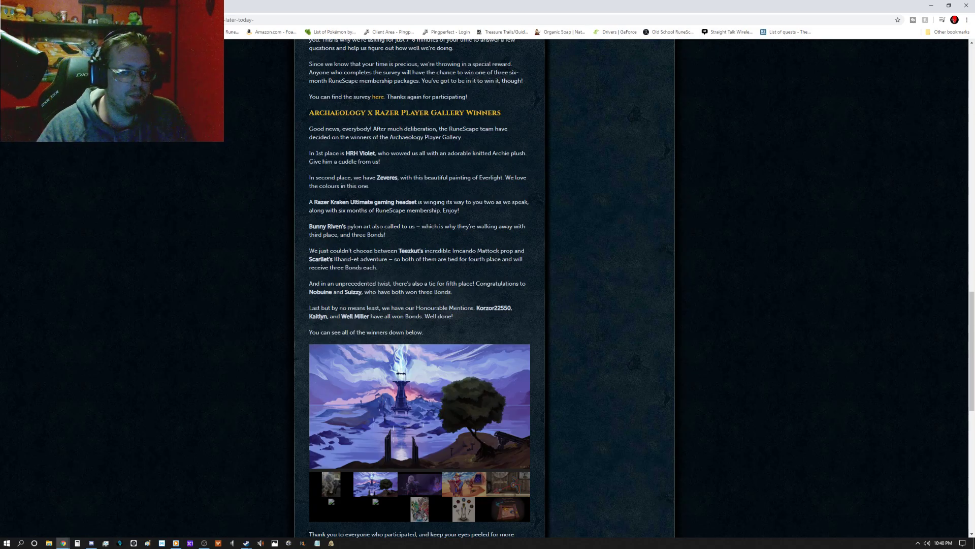
mouse_move(419, 239)
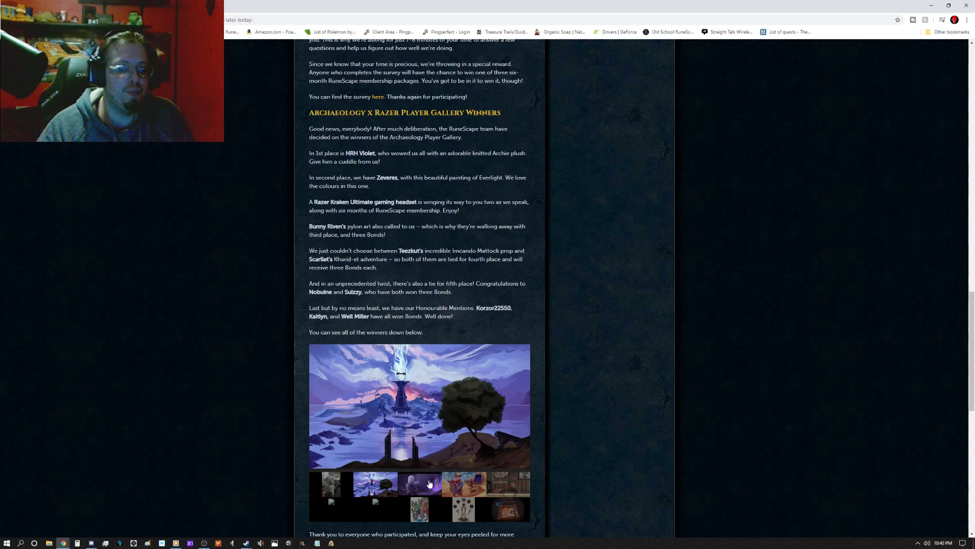
- Page through winners' artworks, including the Imcando Mattock prop, ending on the desert cowboy piece
left_click(419, 484)
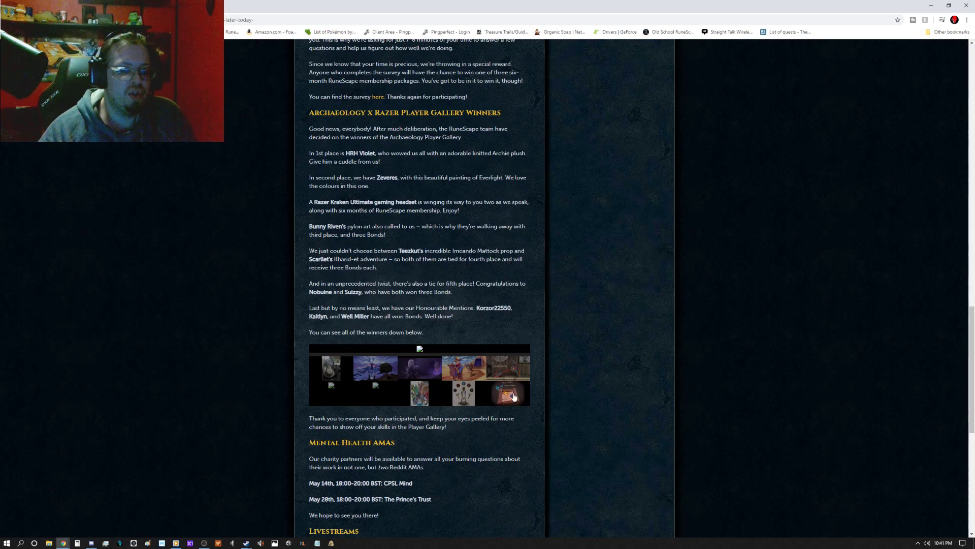
left_click(507, 394)
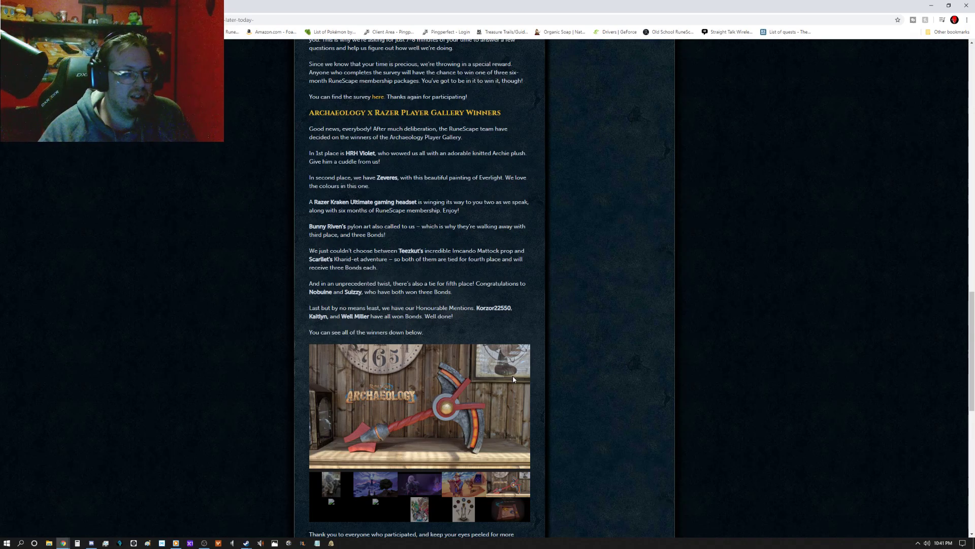
left_click(463, 484)
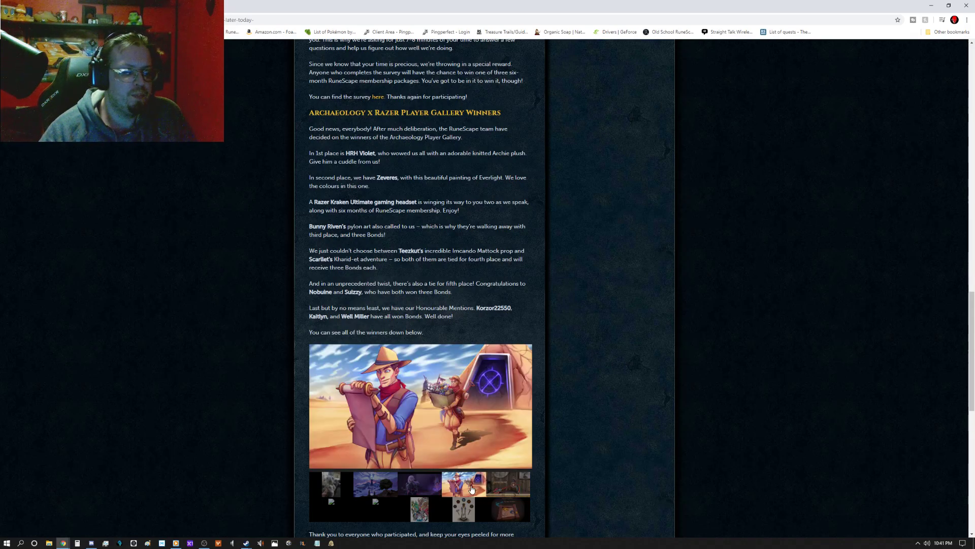
mouse_move(491, 327)
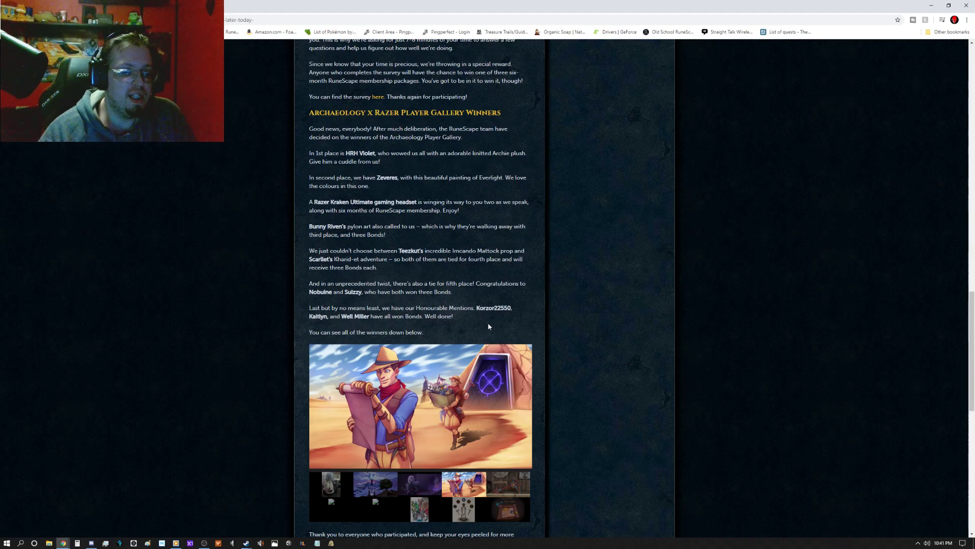
mouse_move(496, 320)
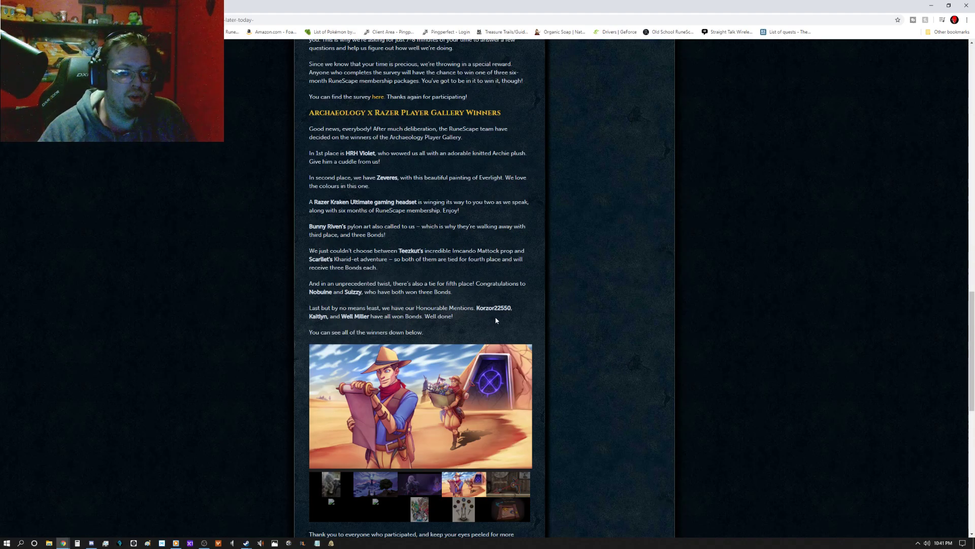
mouse_move(511, 321)
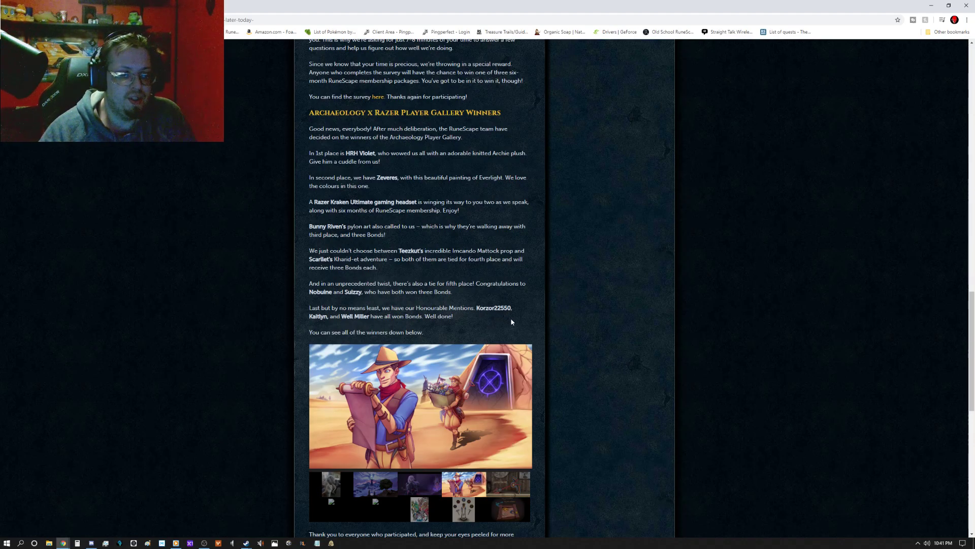
mouse_move(514, 326)
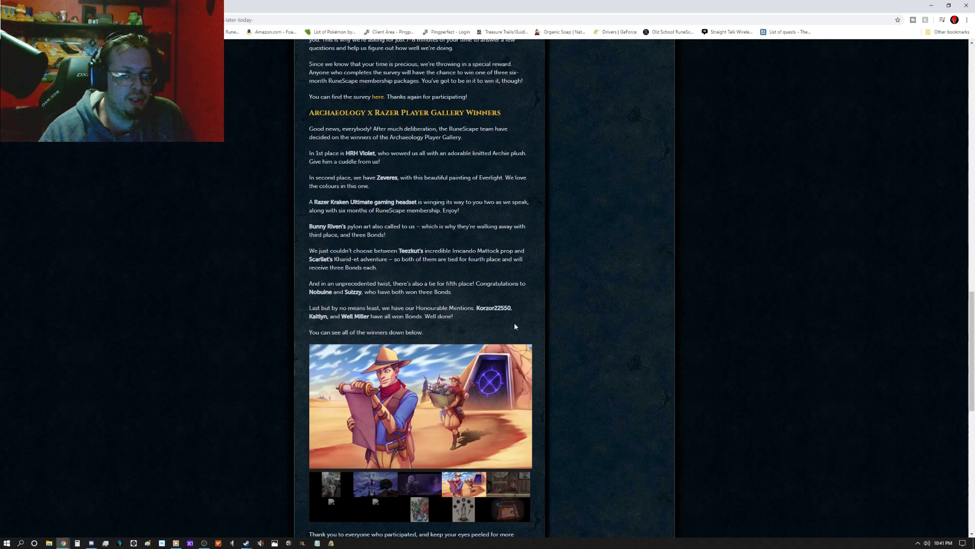
- Scroll past Mental Health AMAs, Livestreams and Pink Skirts to the sign-off and Jagex footer
scroll("down", 3)
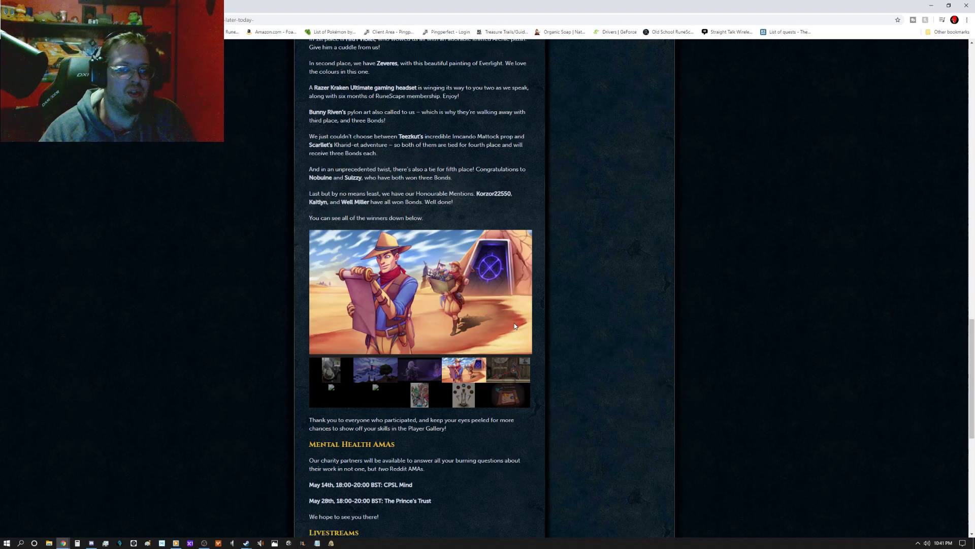
scroll("down", 3)
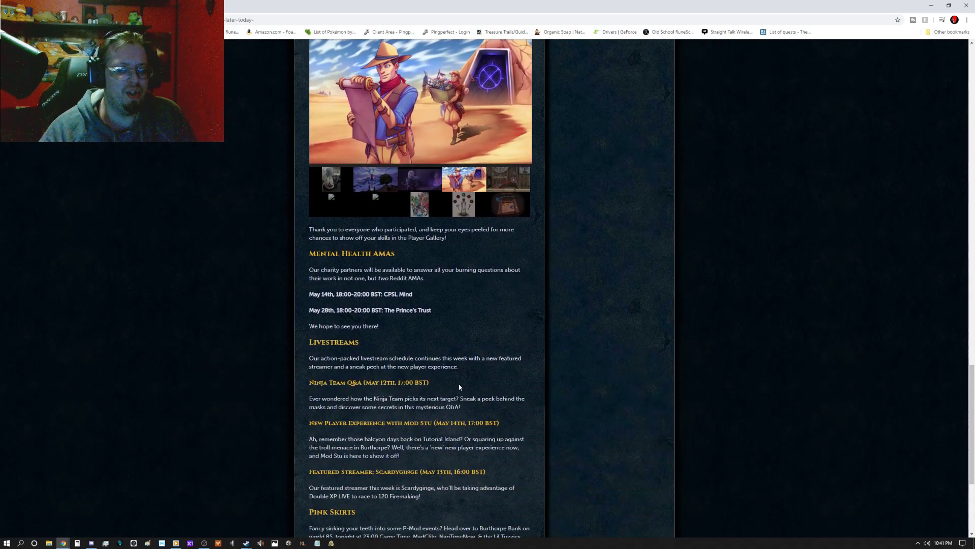
scroll("up", 3)
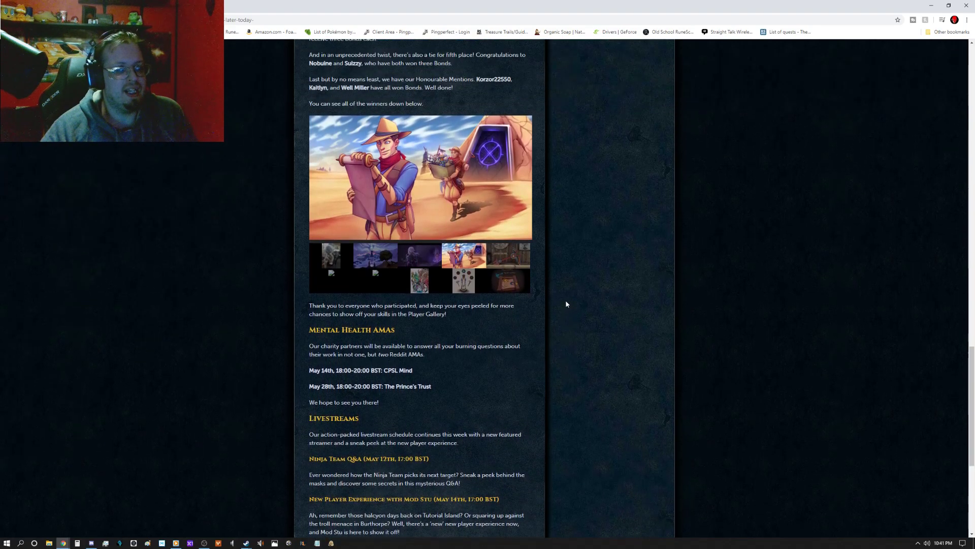
scroll("down", 3)
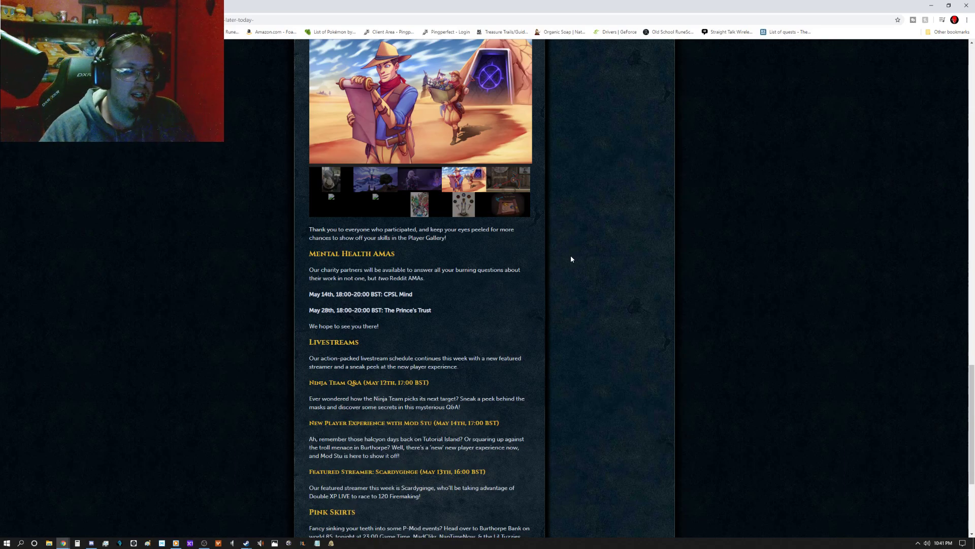
mouse_move(549, 275)
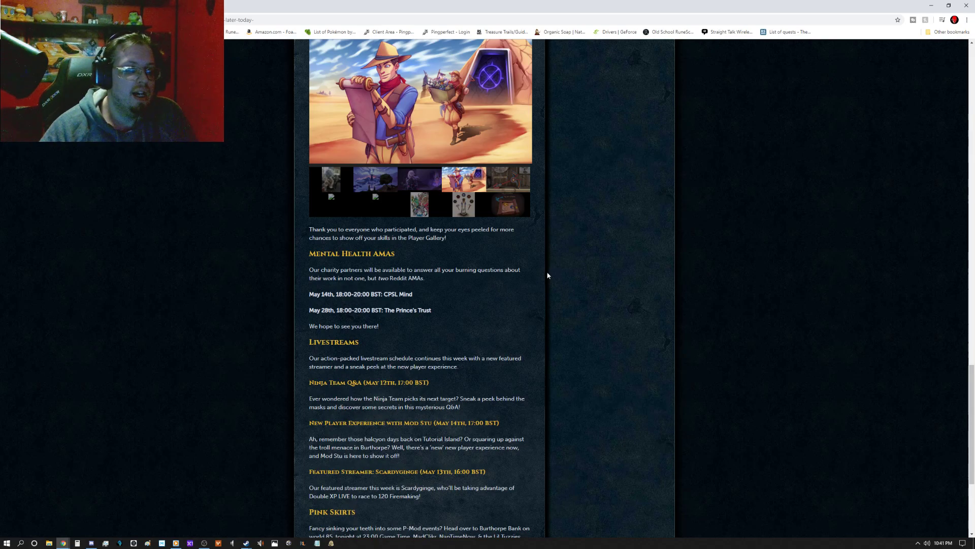
mouse_move(515, 351)
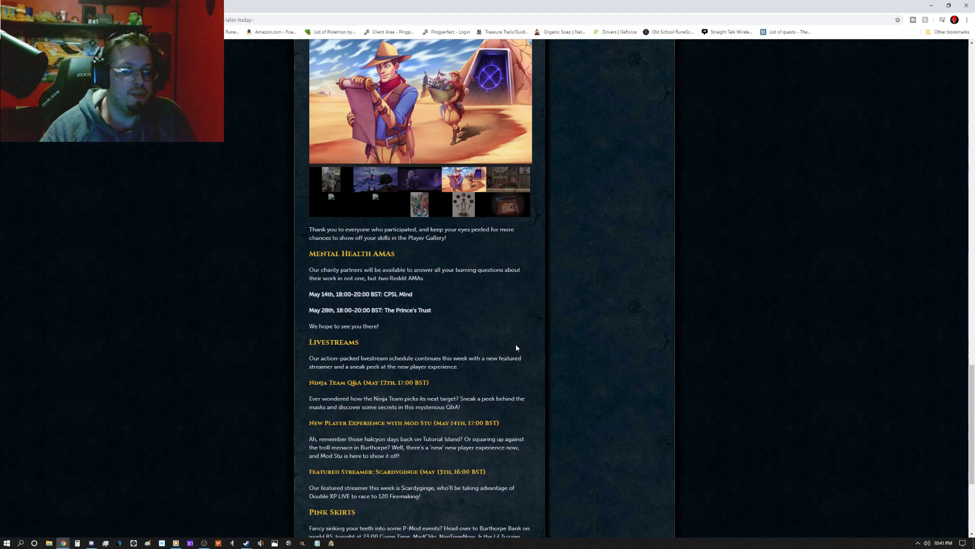
scroll("down", 3)
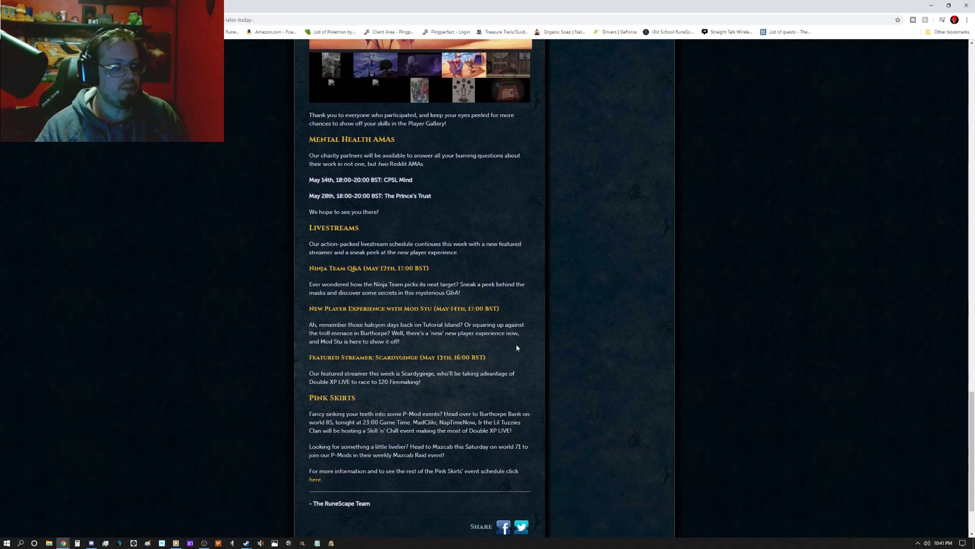
scroll("down", 3)
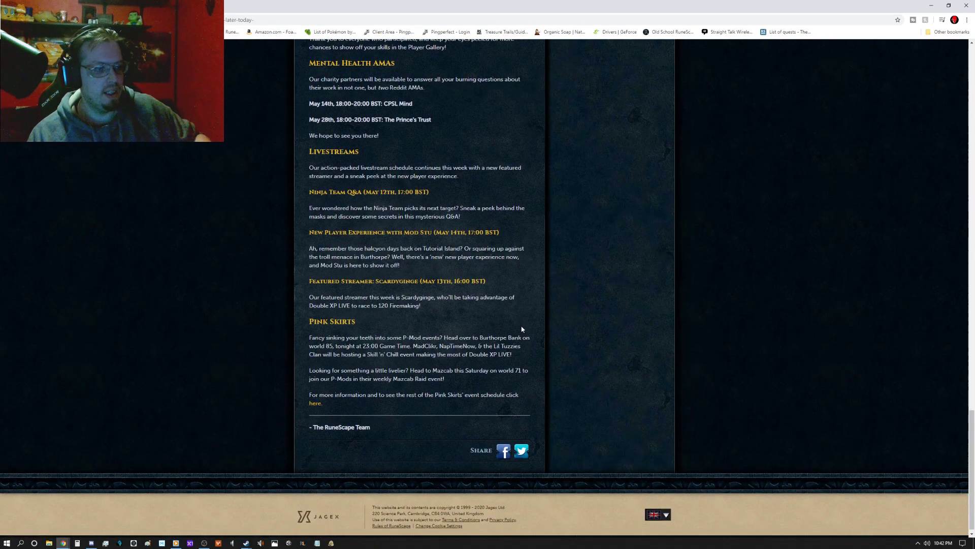
mouse_move(515, 311)
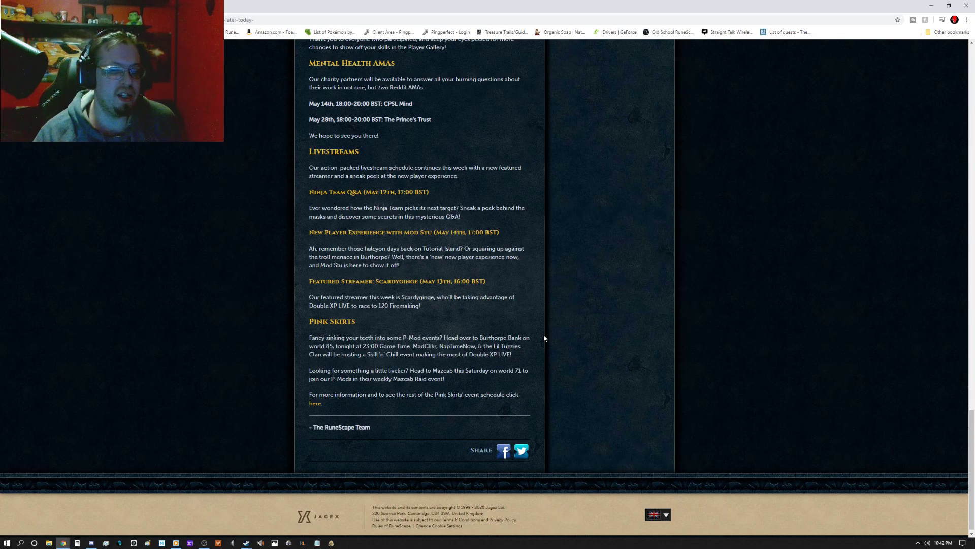
mouse_move(524, 257)
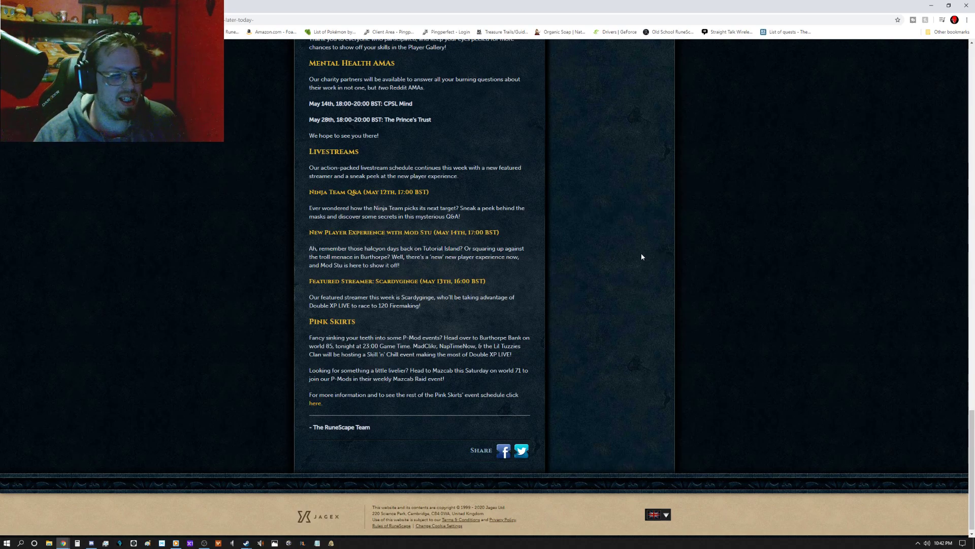
mouse_move(630, 300)
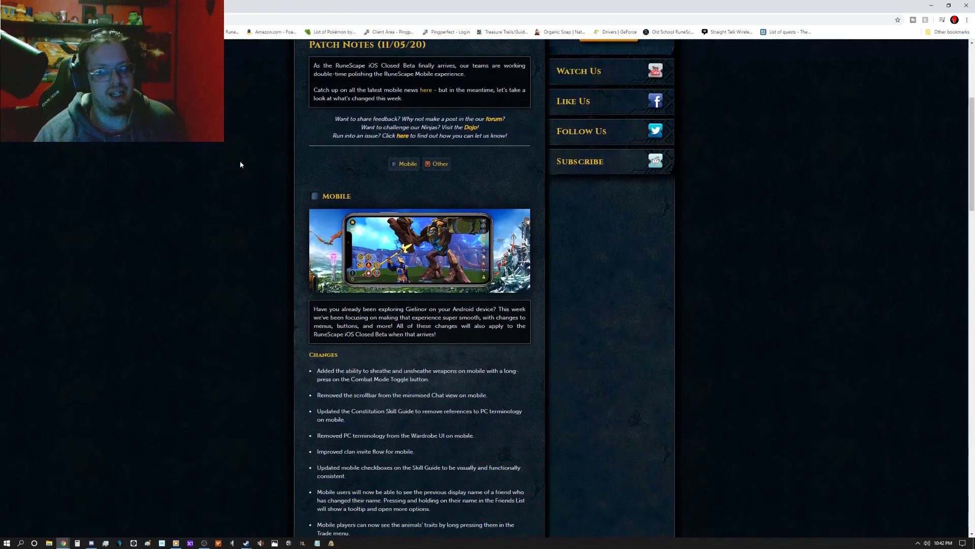
- Scroll the Patch Notes page to the Mobile section's screenshot and Changes list
scroll("down", 3)
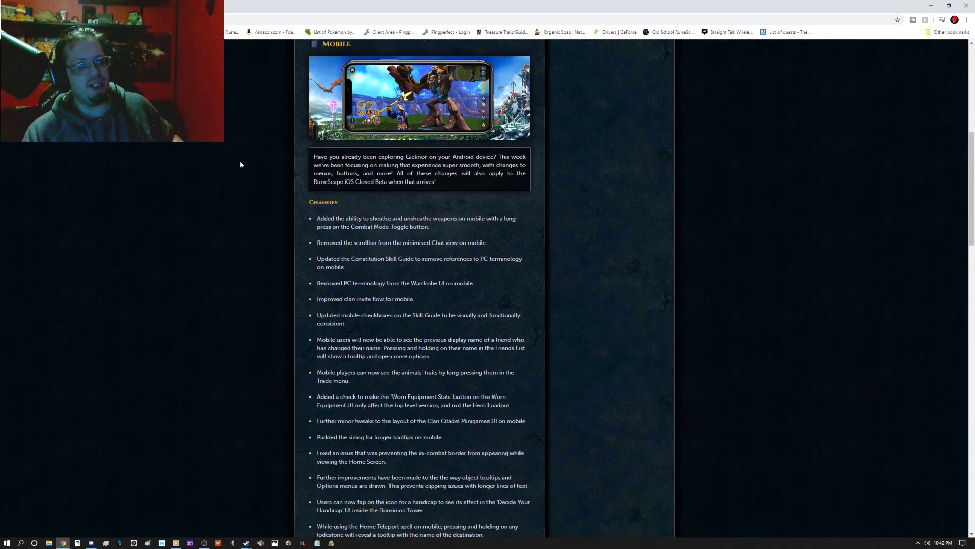
scroll("up", 3)
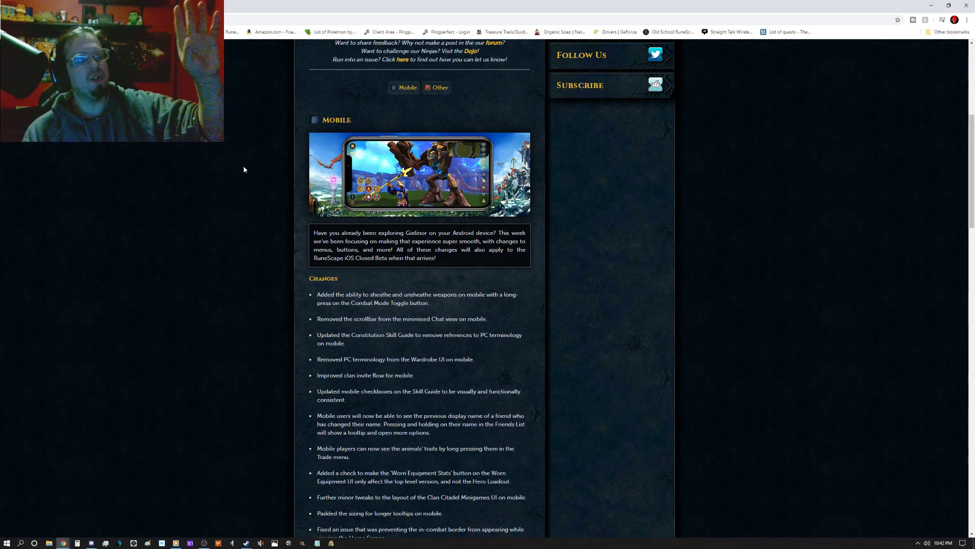
scroll("down", 3)
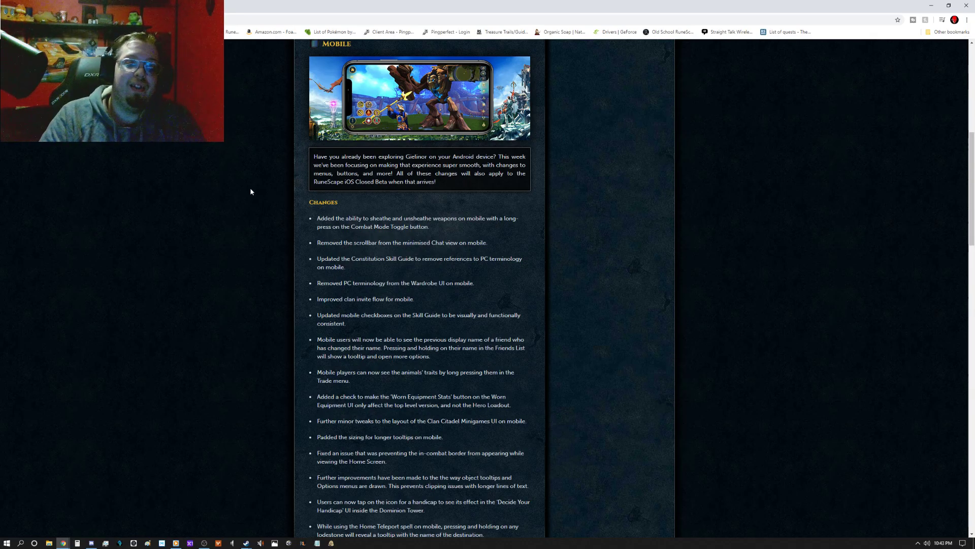
mouse_move(601, 275)
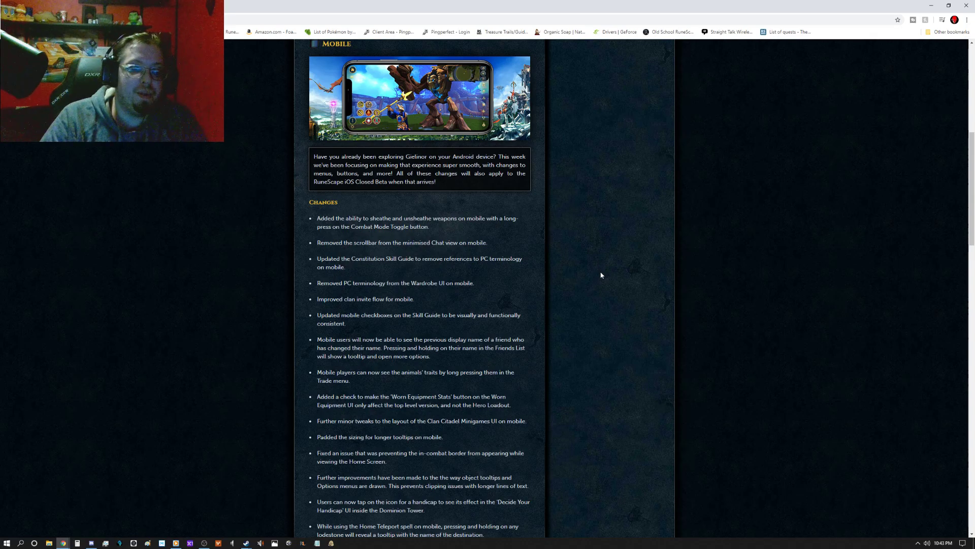
mouse_move(533, 348)
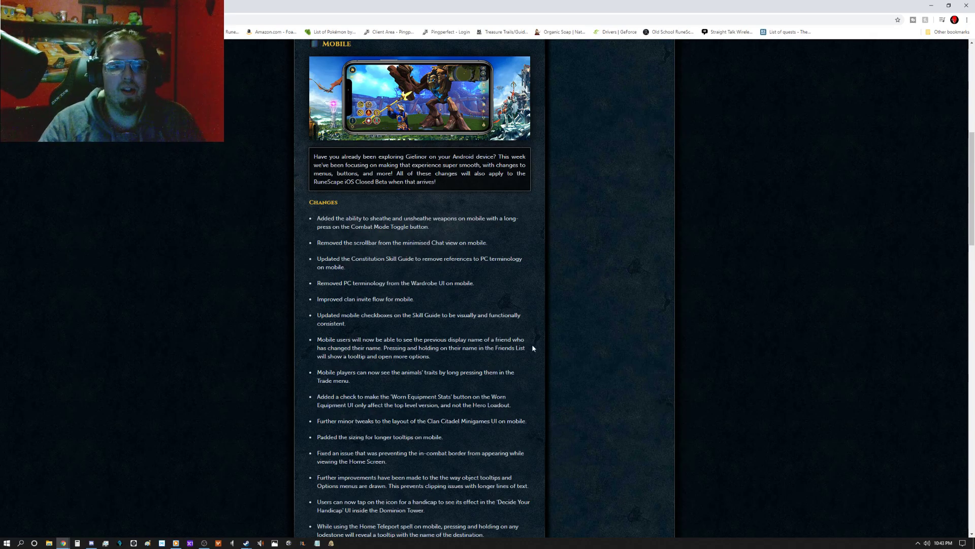
mouse_move(538, 294)
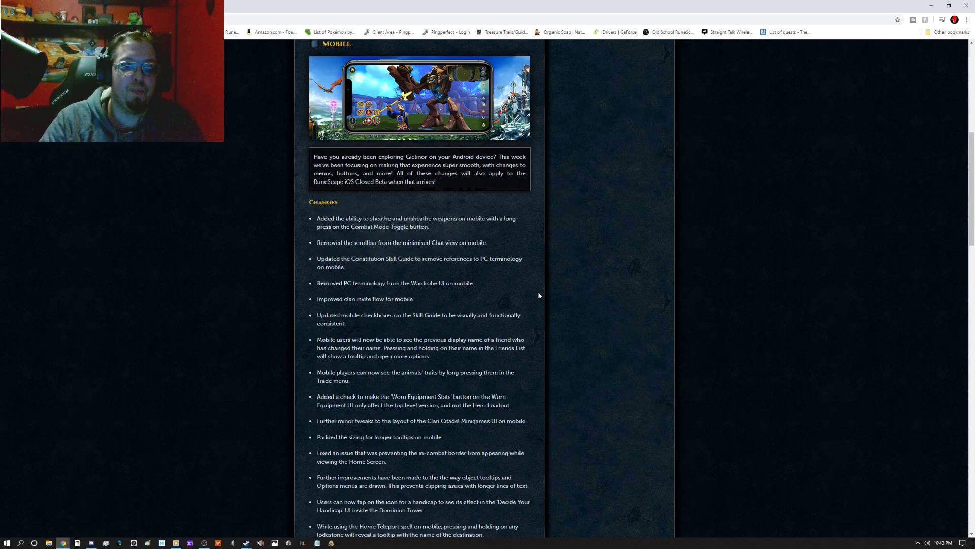
mouse_move(537, 229)
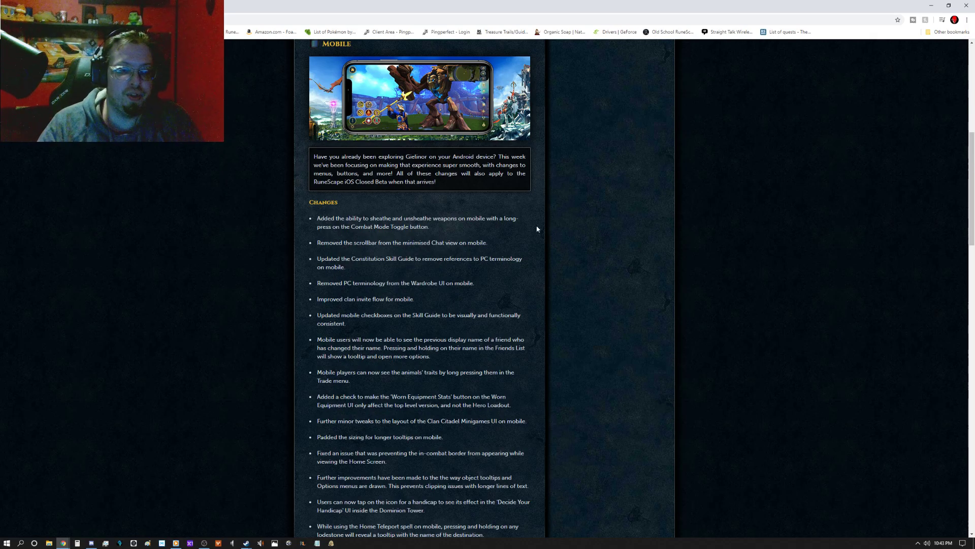
mouse_move(538, 299)
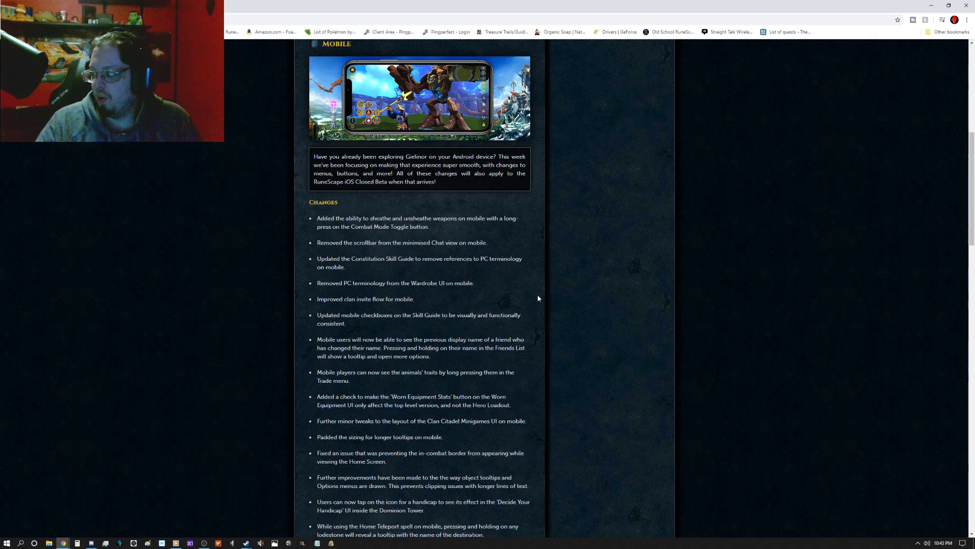
- Scroll past the Mobile Changes list to the Fixes heading and its first items
scroll("down", 3)
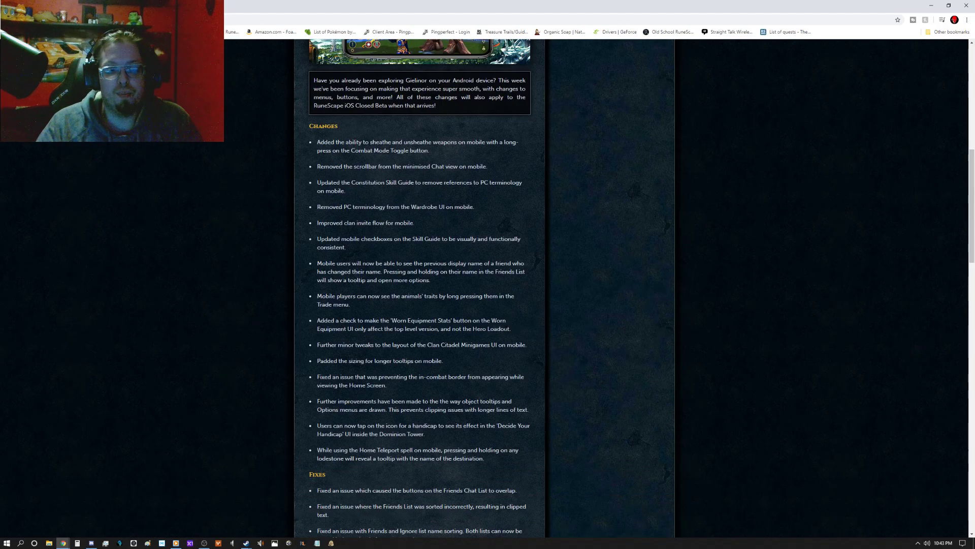
scroll("down", 3)
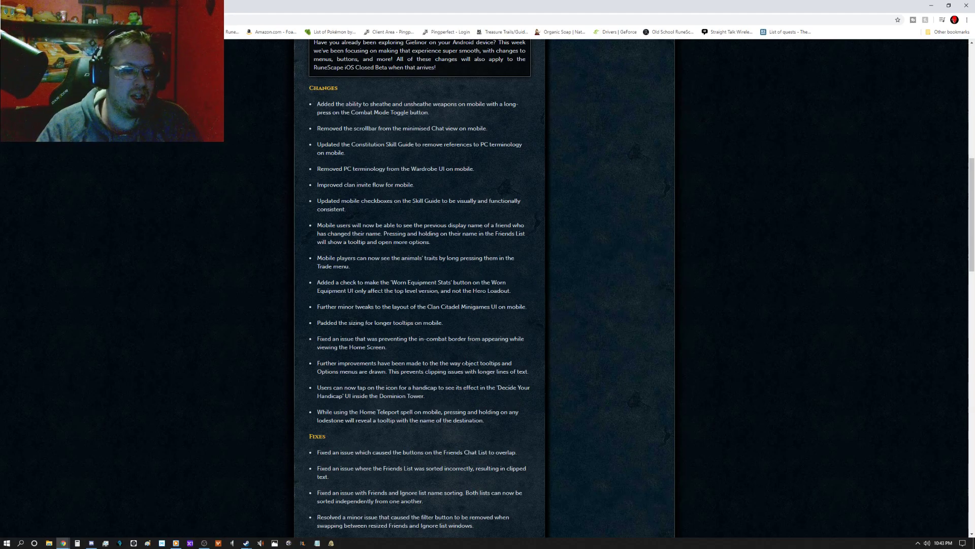
mouse_move(461, 357)
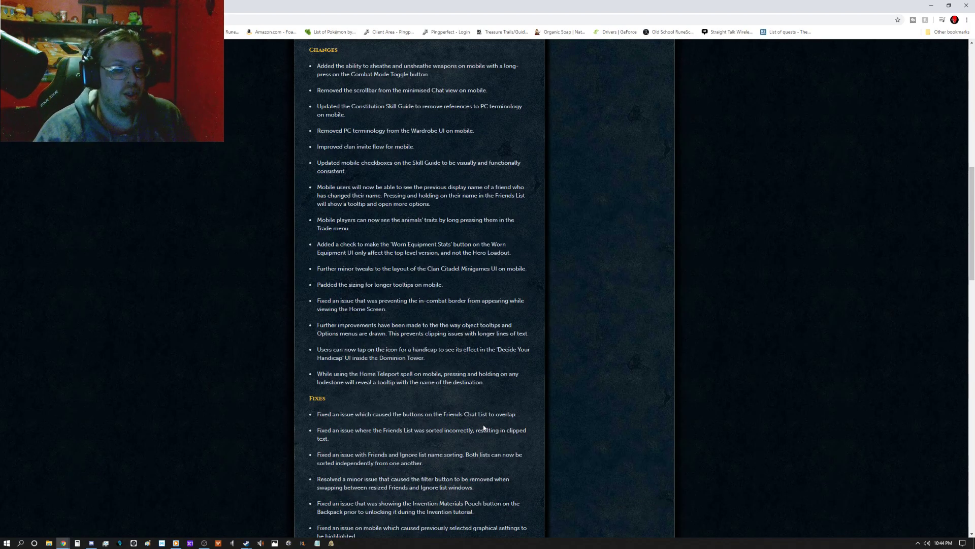
mouse_move(481, 405)
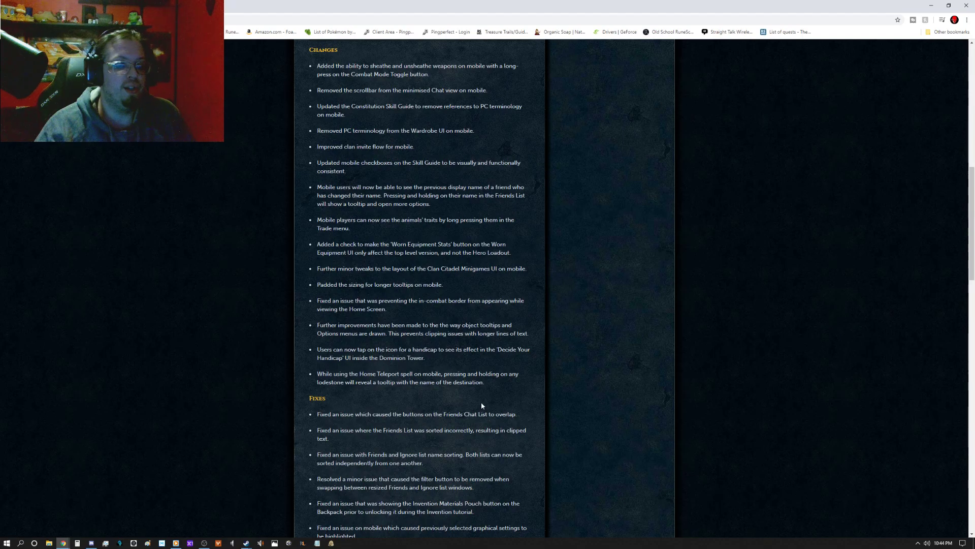
mouse_move(443, 408)
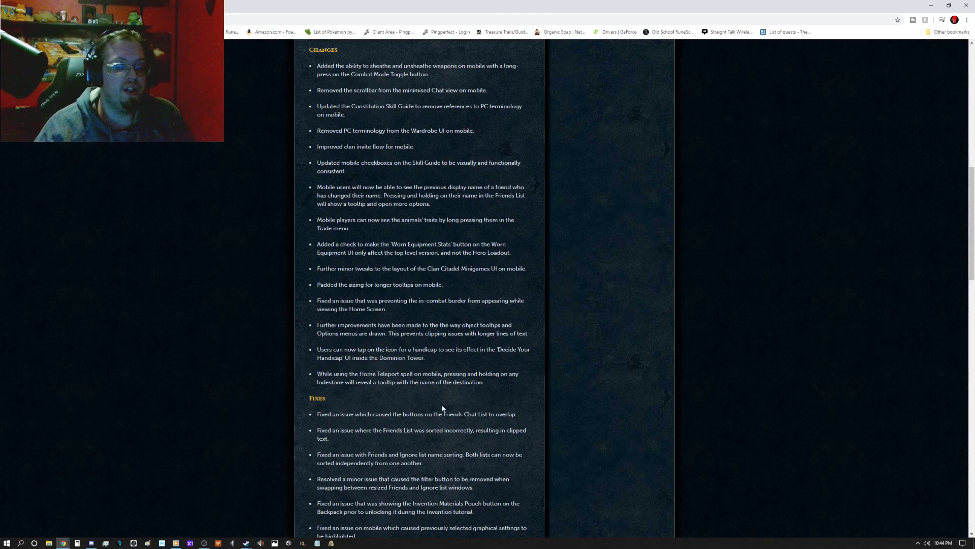
- Scroll past the mobile Fixes list into the Other section's image and Changes list
scroll("down", 3)
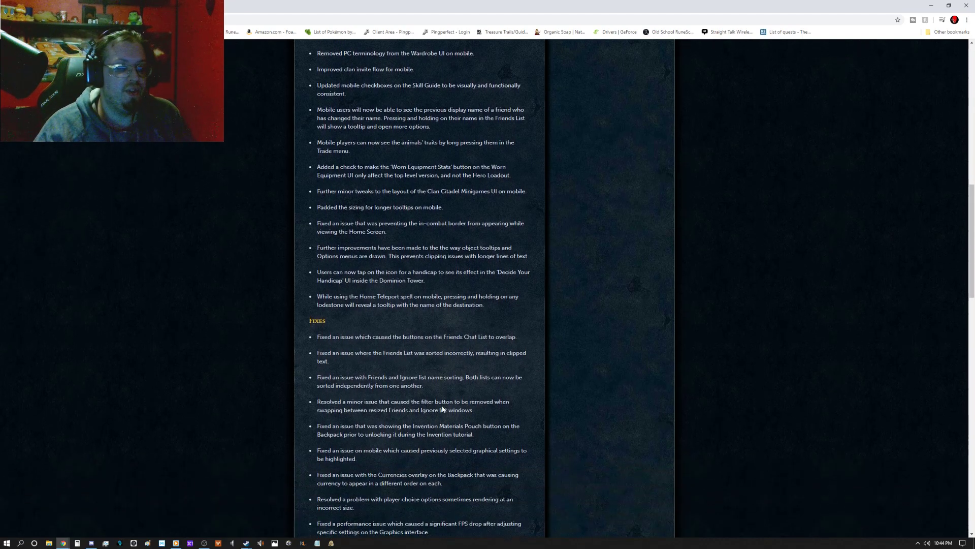
scroll("down", 3)
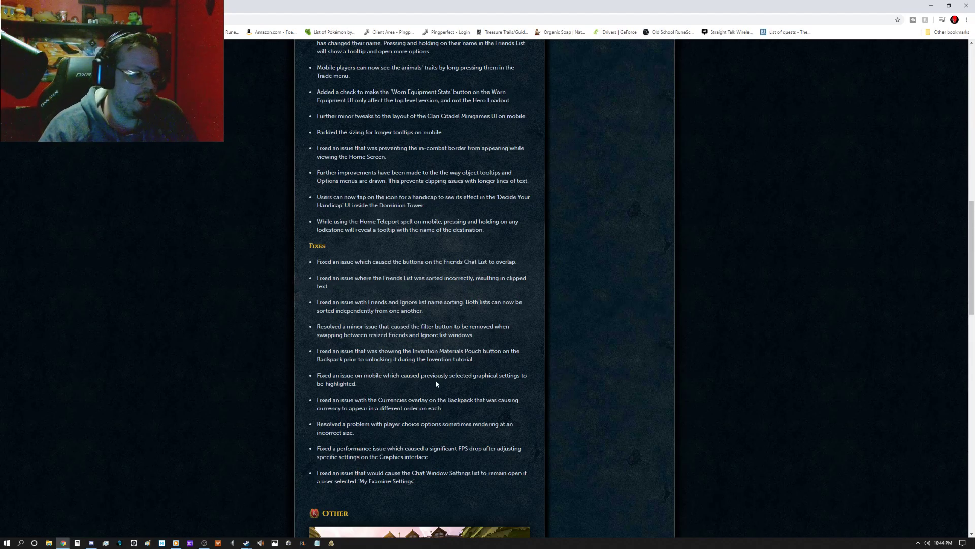
scroll("down", 3)
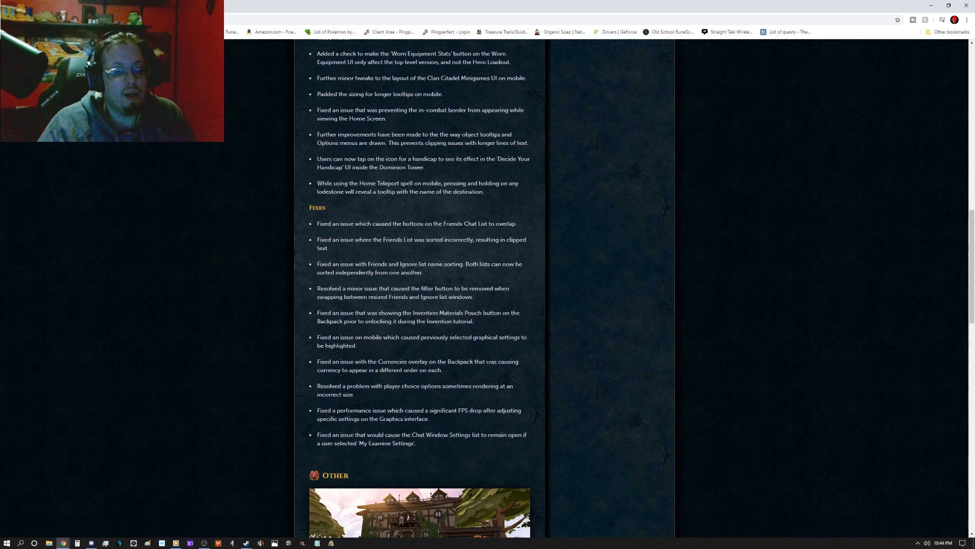
scroll("down", 3)
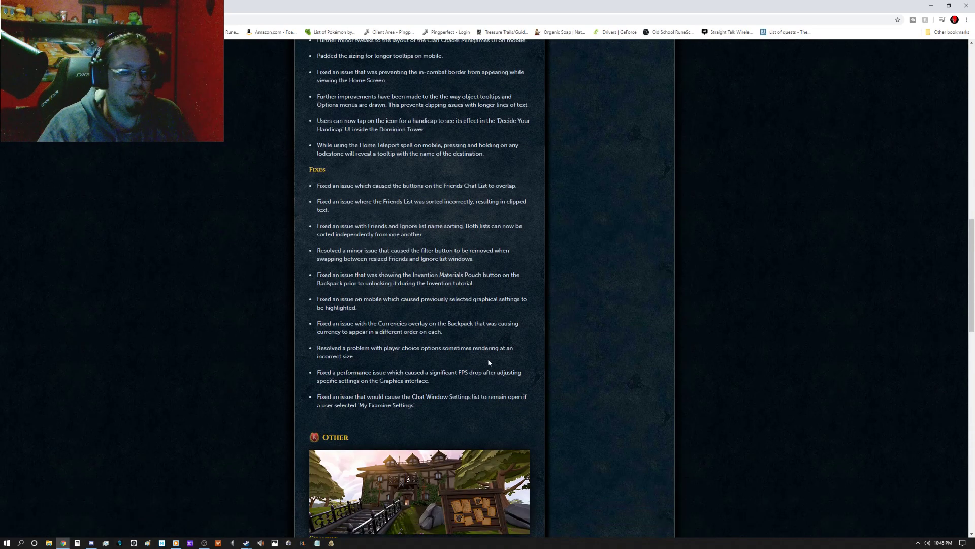
scroll("down", 3)
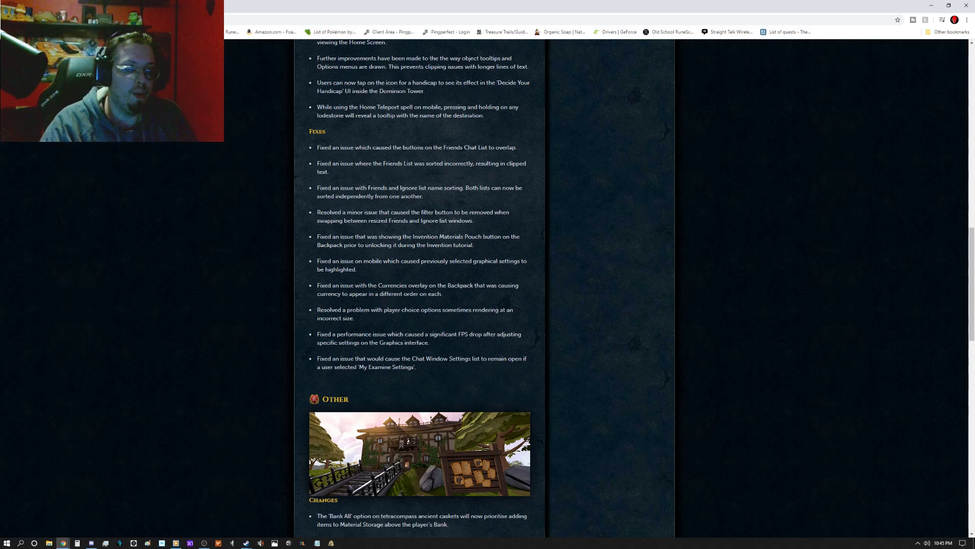
mouse_move(419, 277)
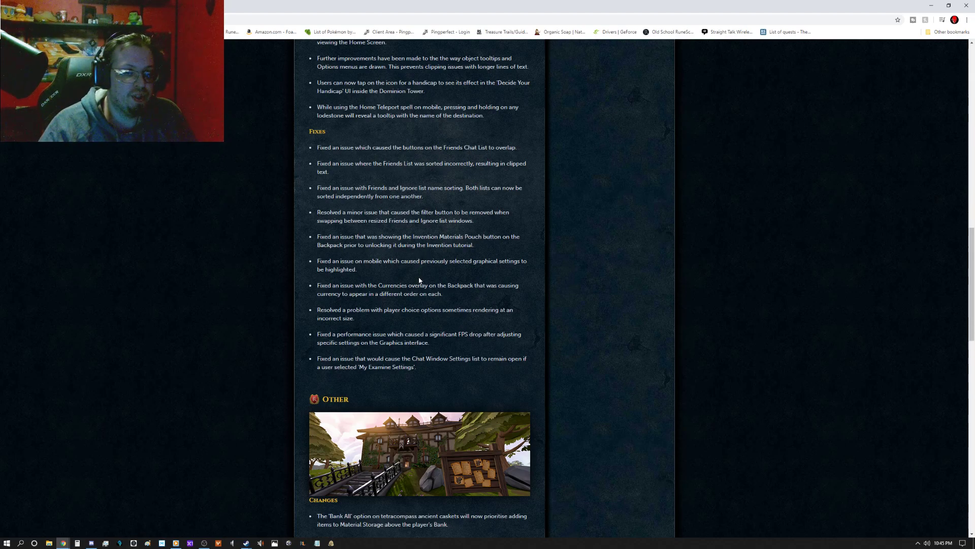
mouse_move(454, 374)
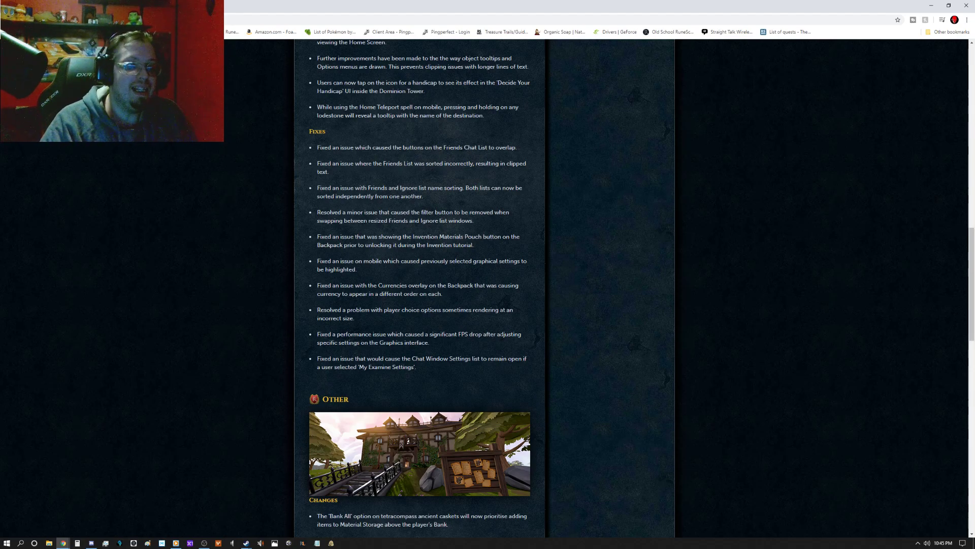
scroll("down", 3)
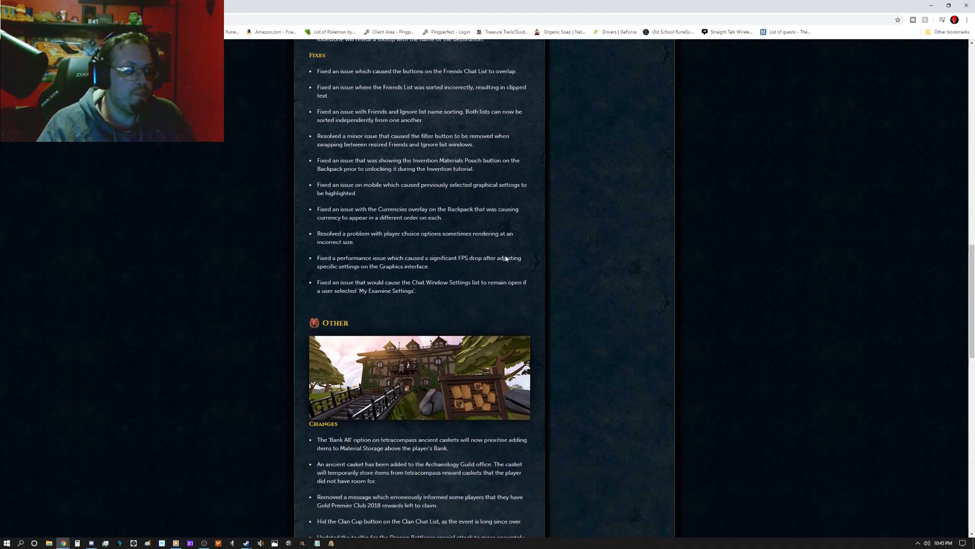
mouse_move(526, 307)
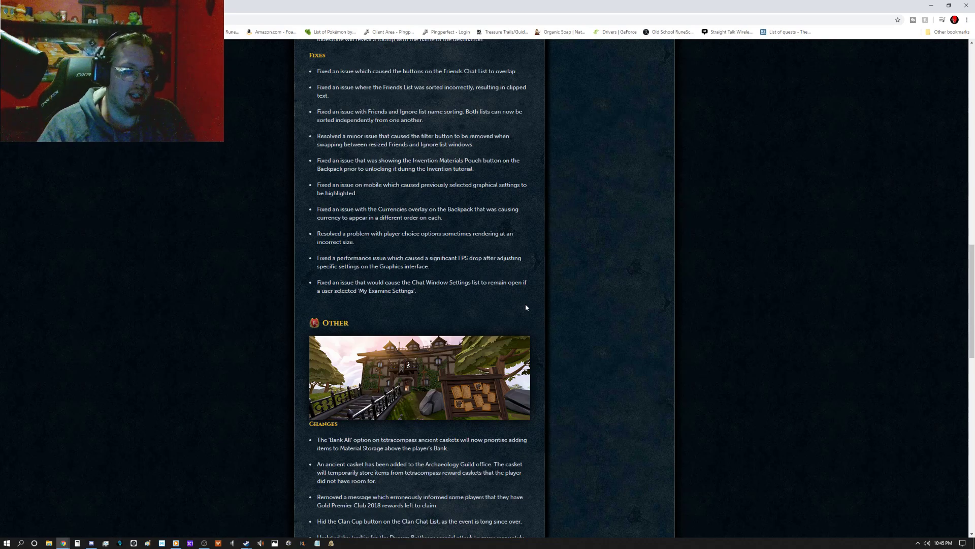
scroll("down", 3)
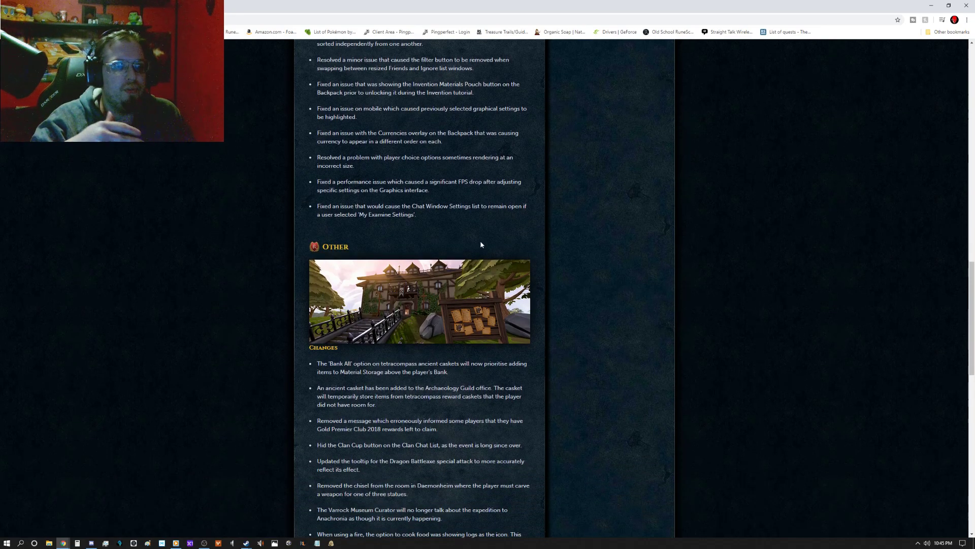
mouse_move(435, 221)
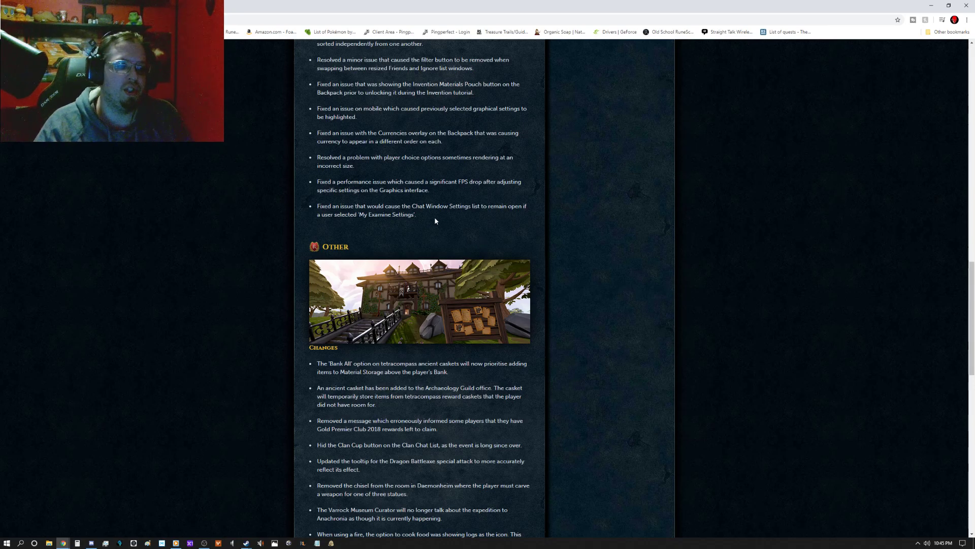
mouse_move(447, 222)
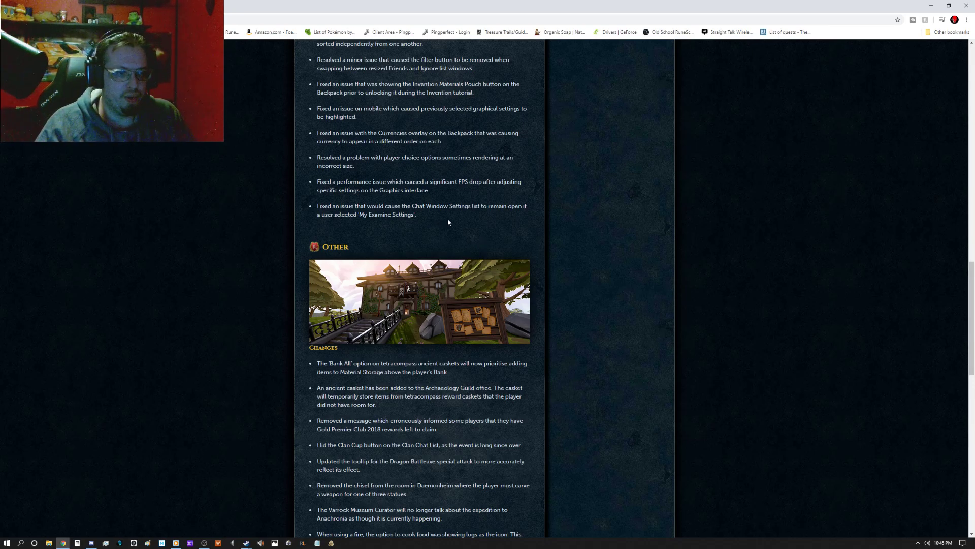
scroll("down", 3)
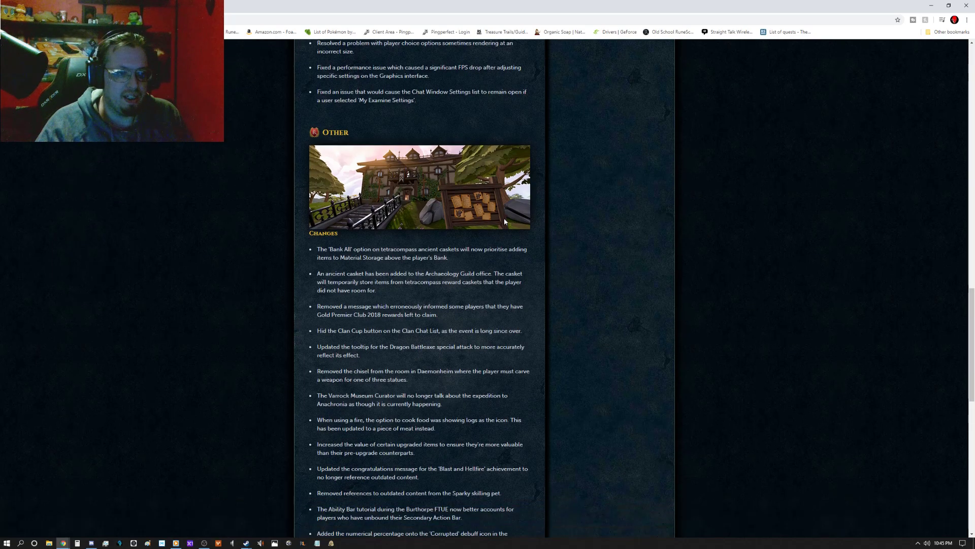
- Scroll through the rest of the Other section's Changes list to the Fixes heading
scroll("down", 3)
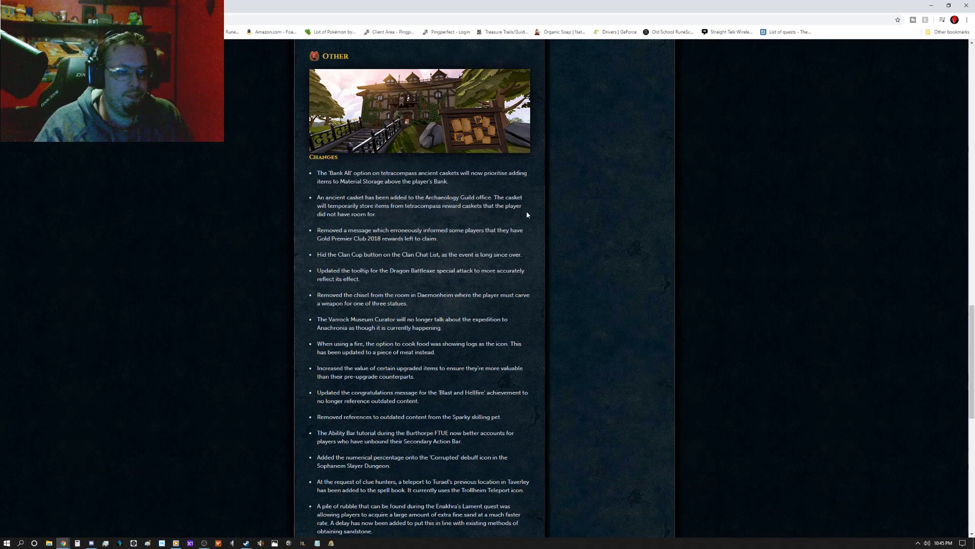
scroll("down", 3)
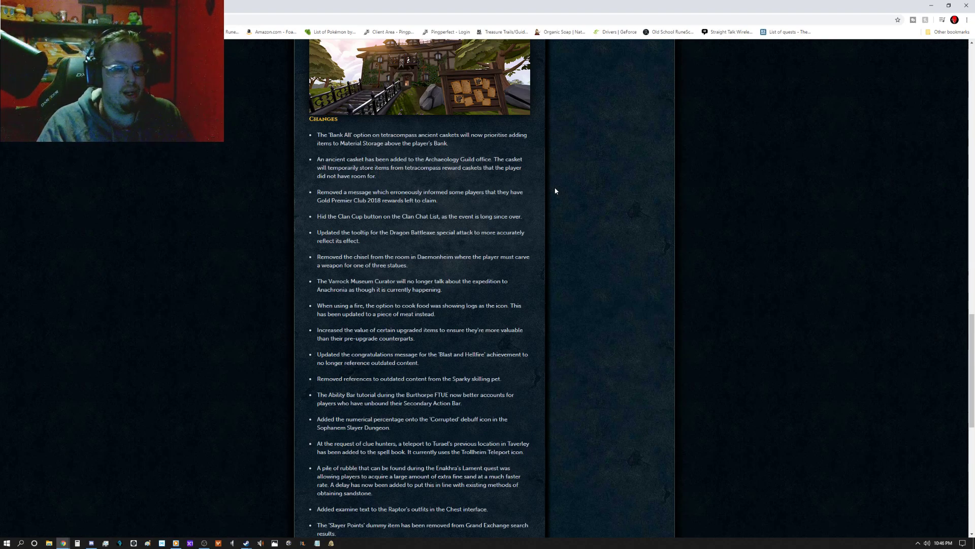
mouse_move(550, 203)
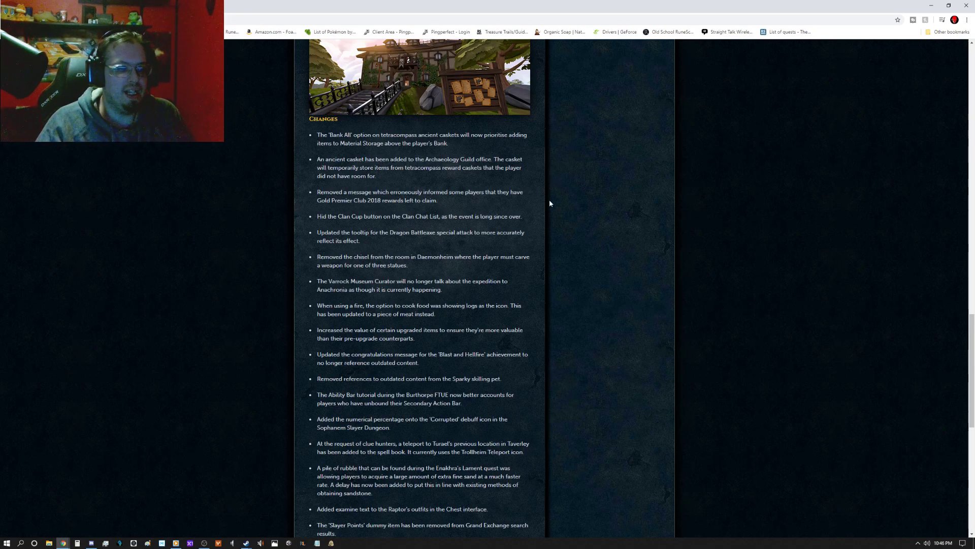
mouse_move(584, 257)
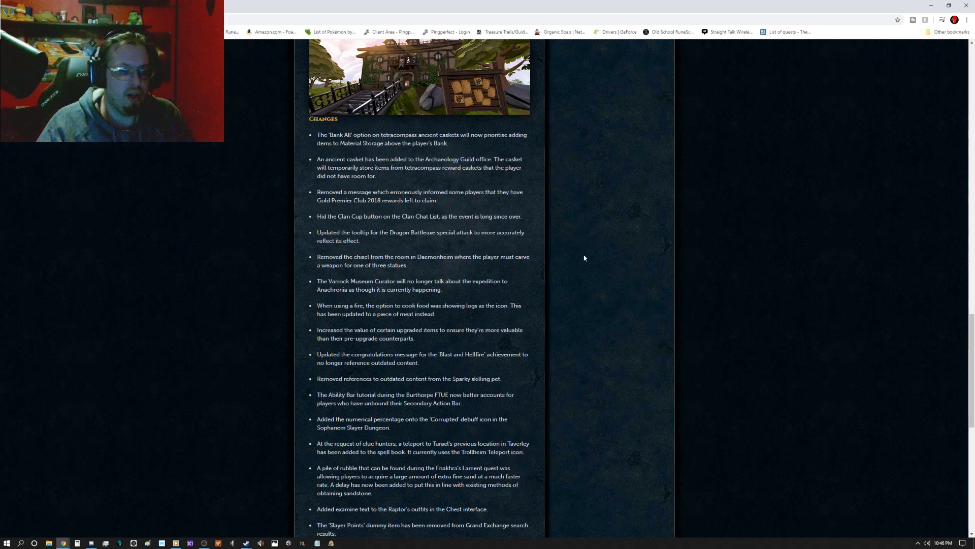
mouse_move(598, 243)
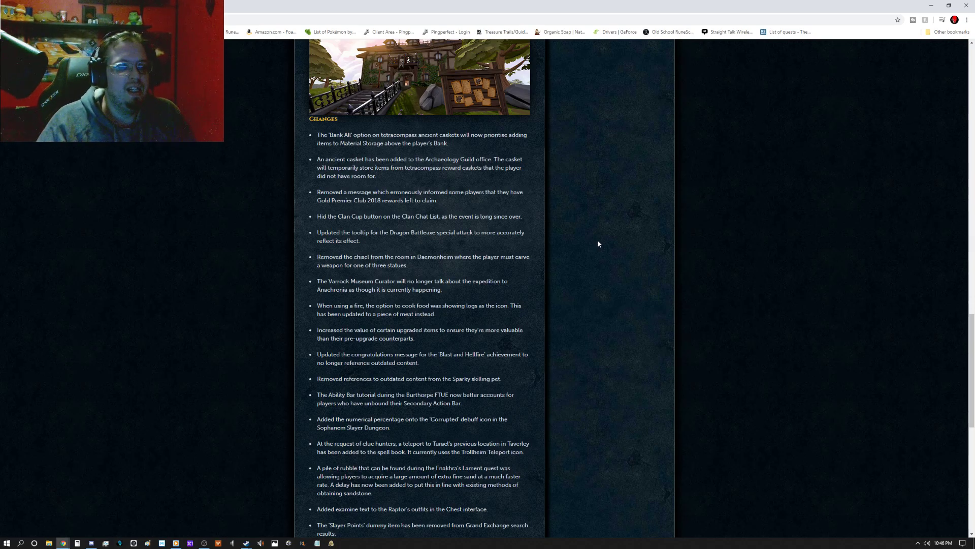
mouse_move(586, 268)
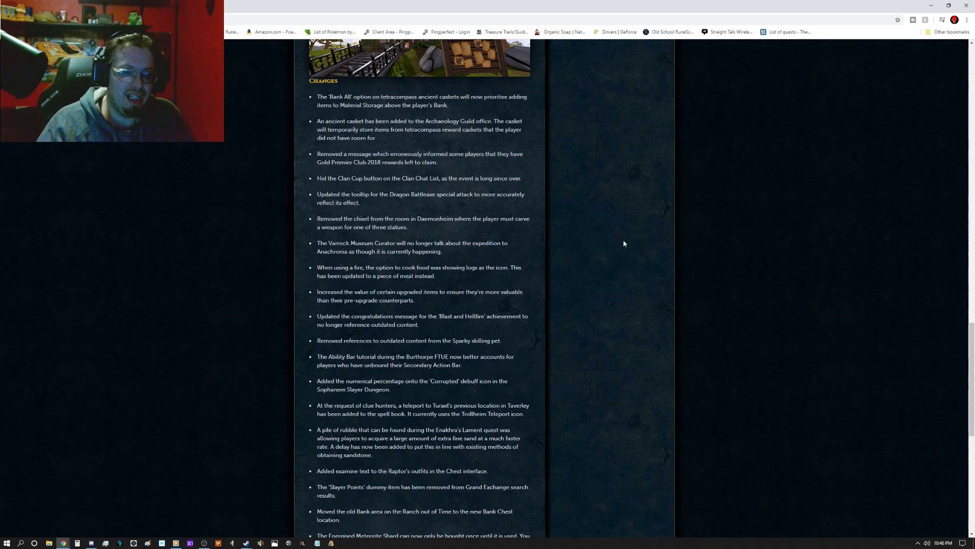
scroll("down", 3)
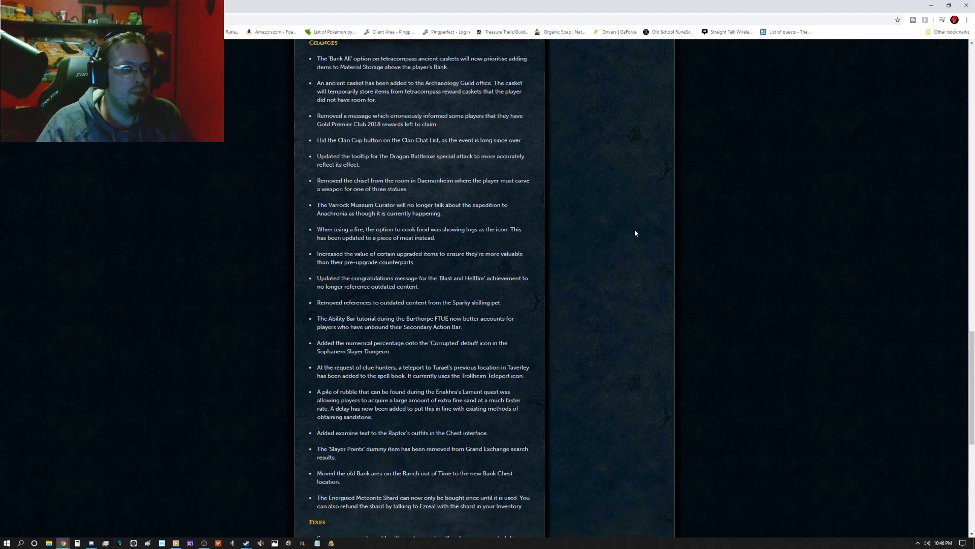
mouse_move(660, 233)
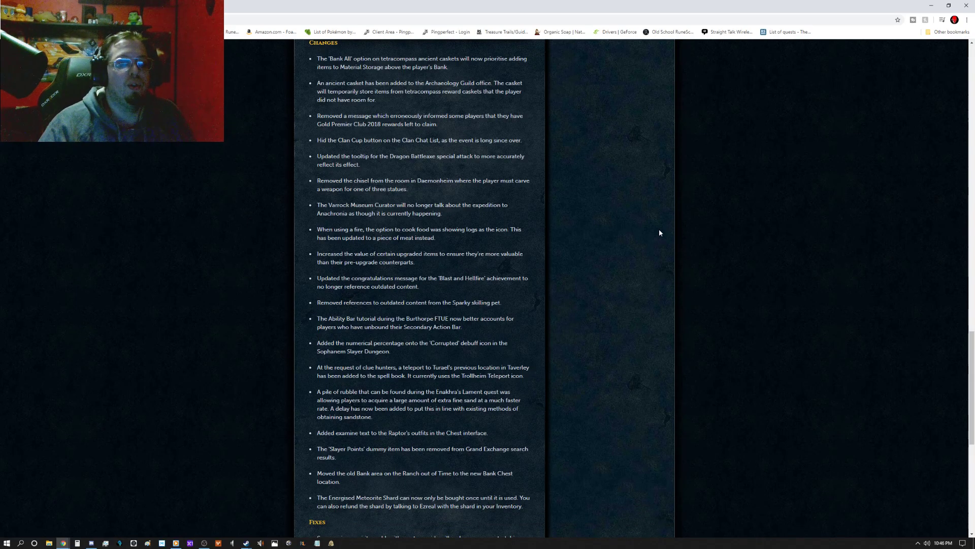
mouse_move(665, 168)
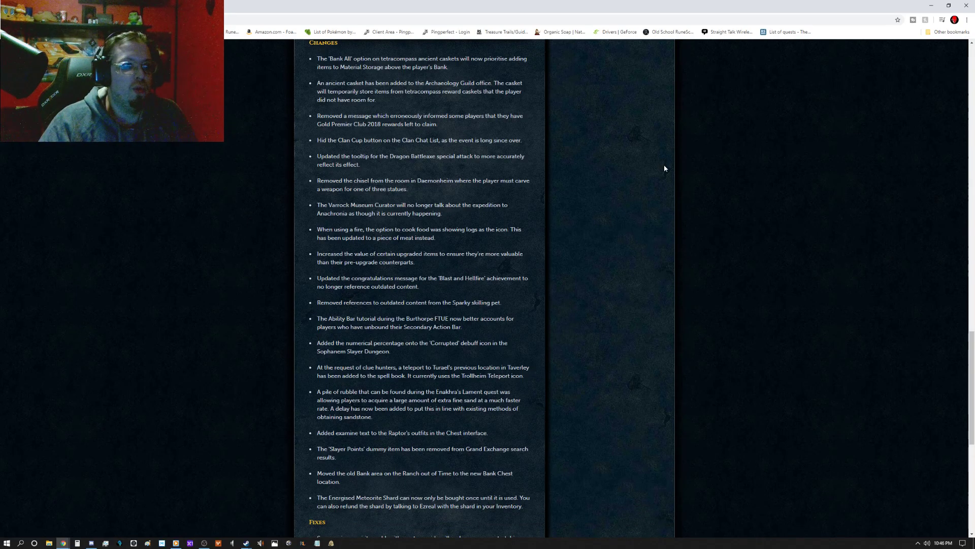
scroll("down", 3)
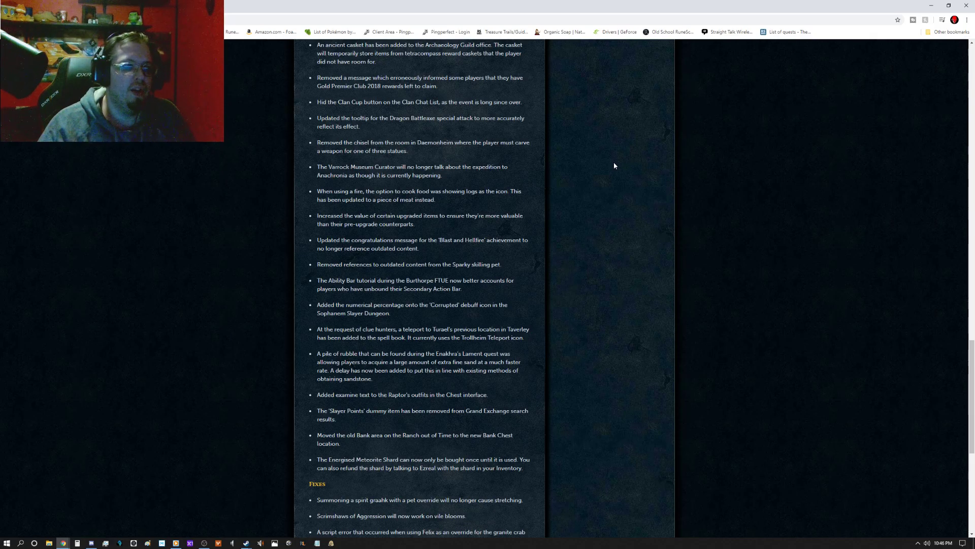
mouse_move(609, 164)
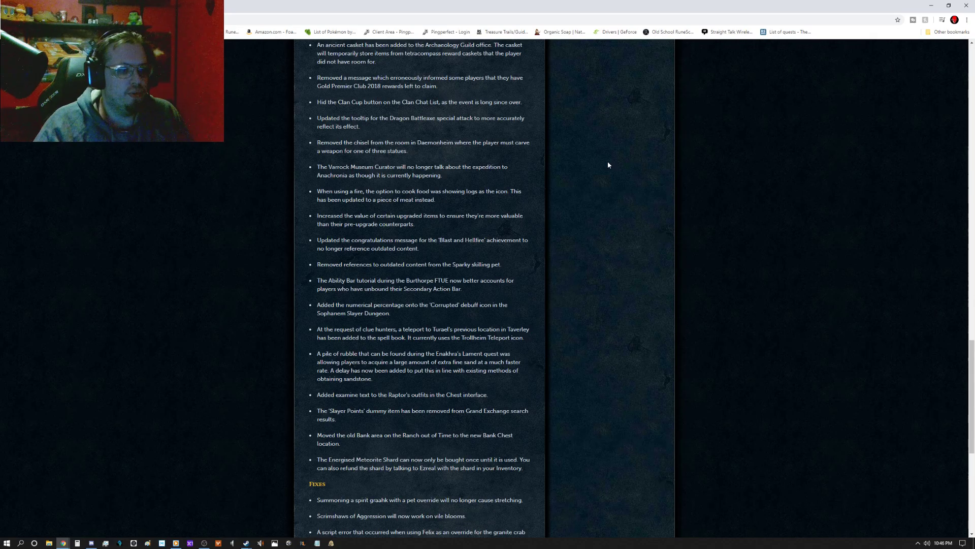
mouse_move(623, 187)
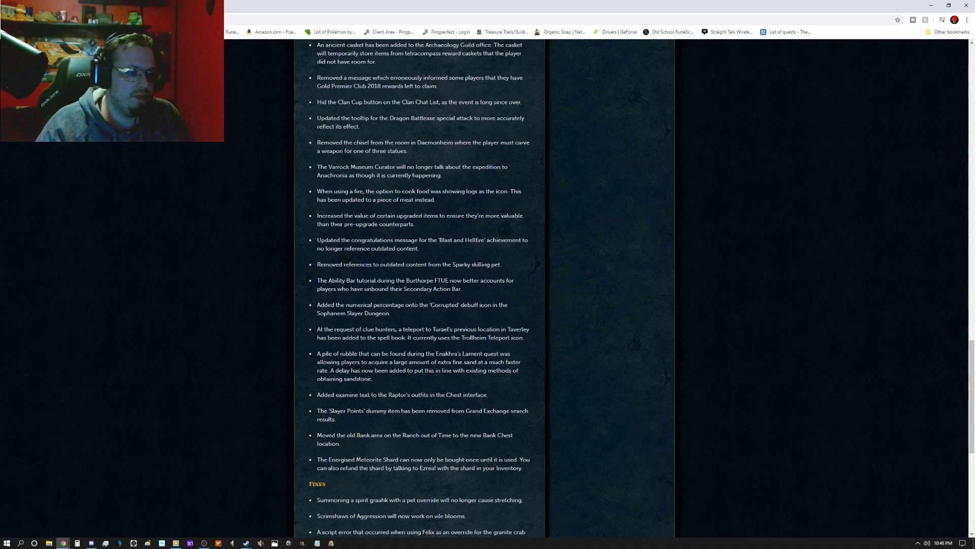
scroll("down", 3)
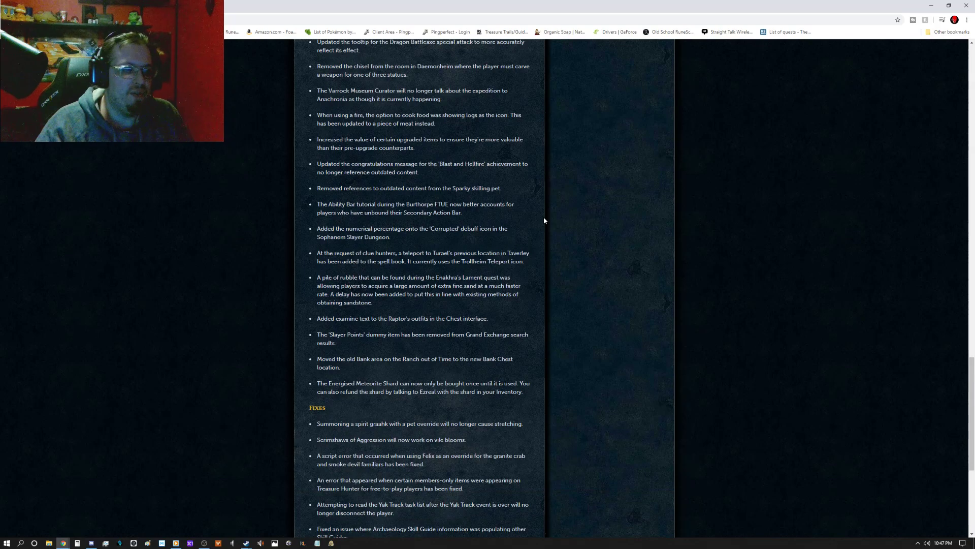
mouse_move(513, 233)
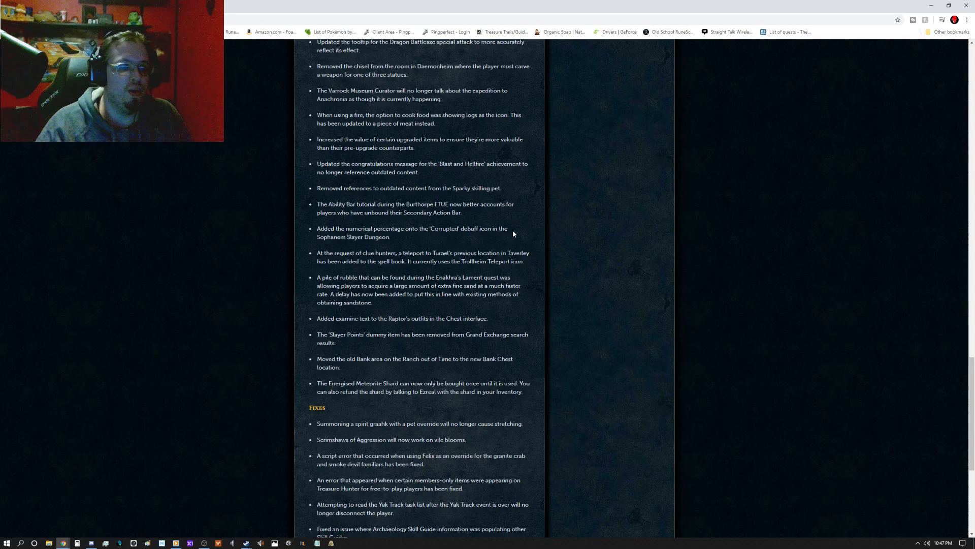
mouse_move(525, 203)
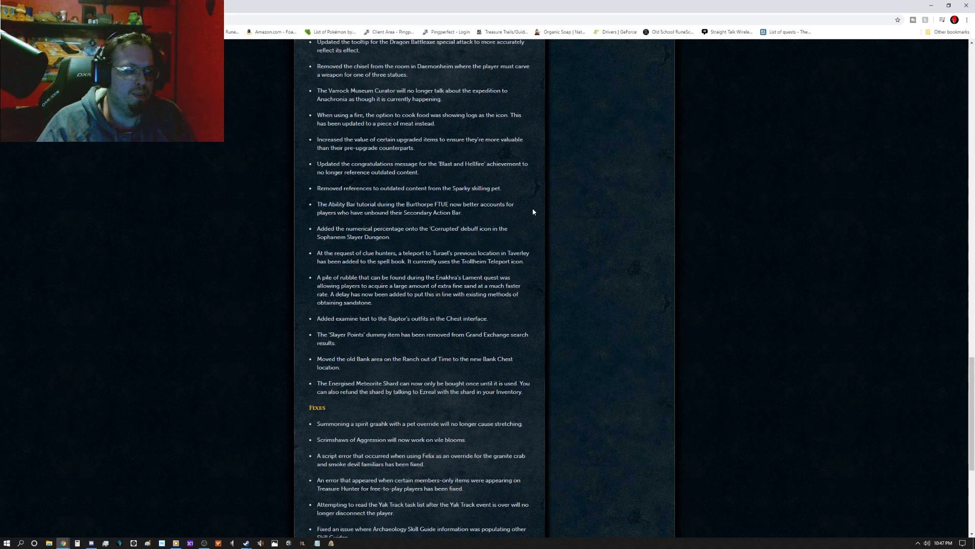
- Scroll down until the Fixes list shows its final entry about the cropped level-up icon
scroll("down", 3)
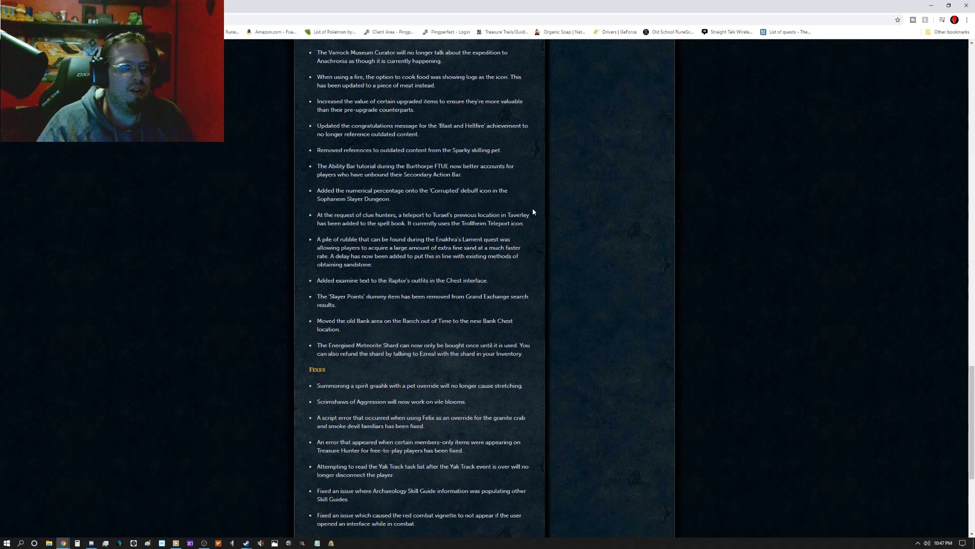
mouse_move(526, 200)
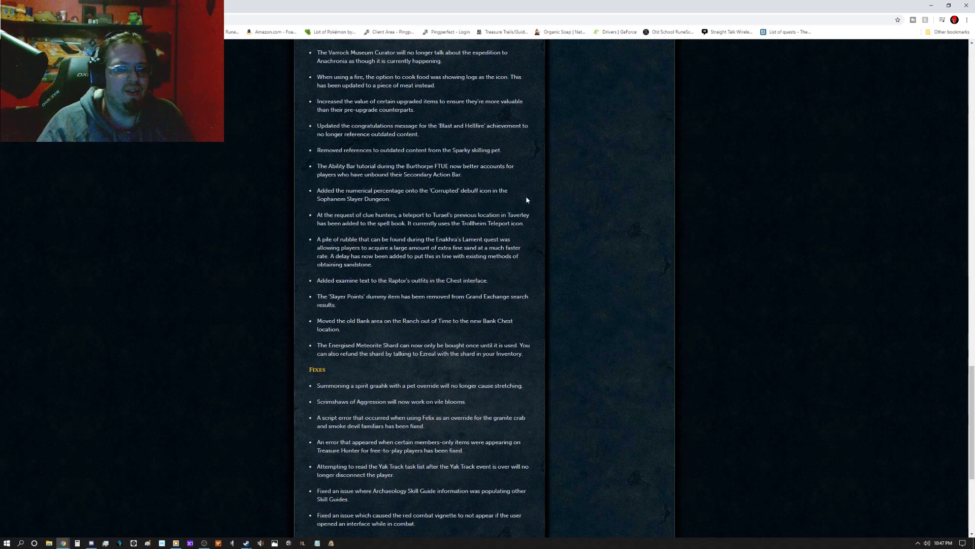
mouse_move(546, 210)
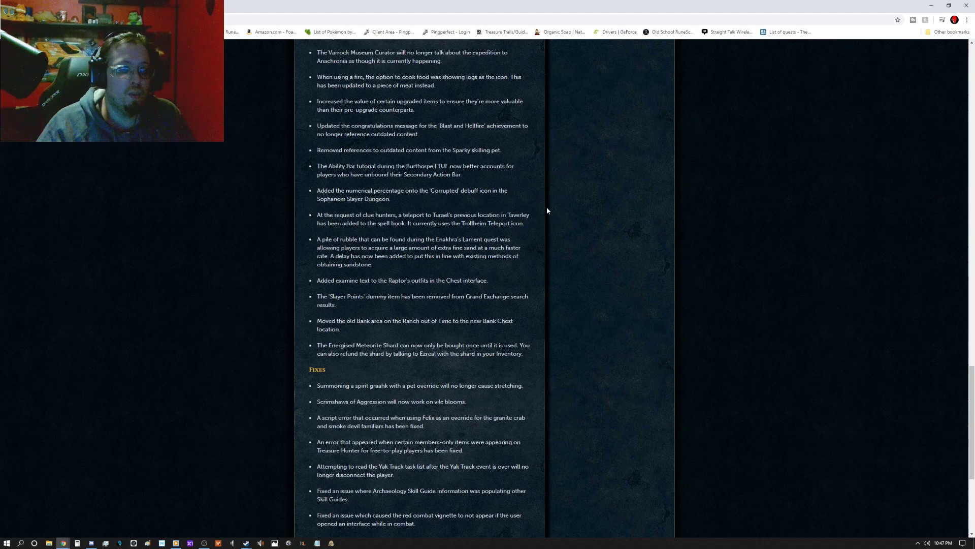
mouse_move(575, 216)
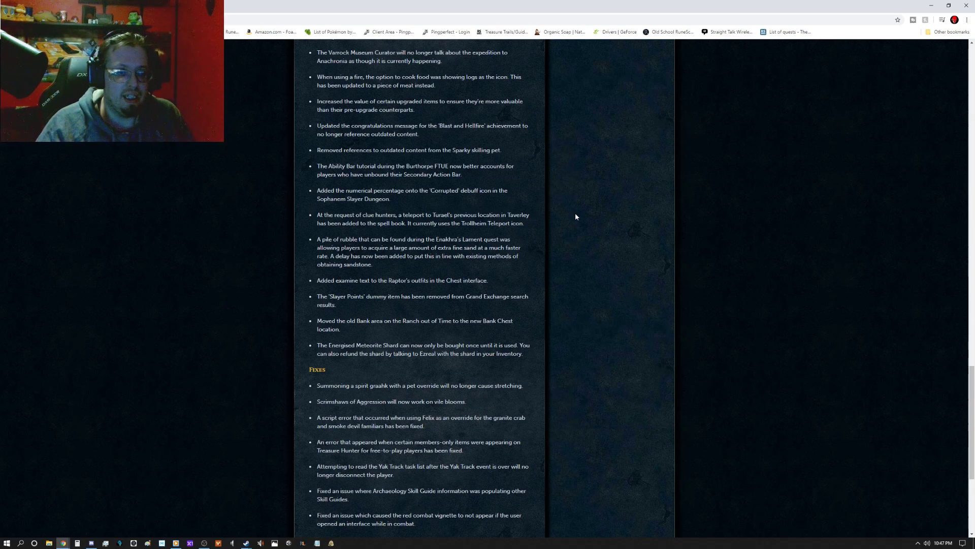
mouse_move(574, 218)
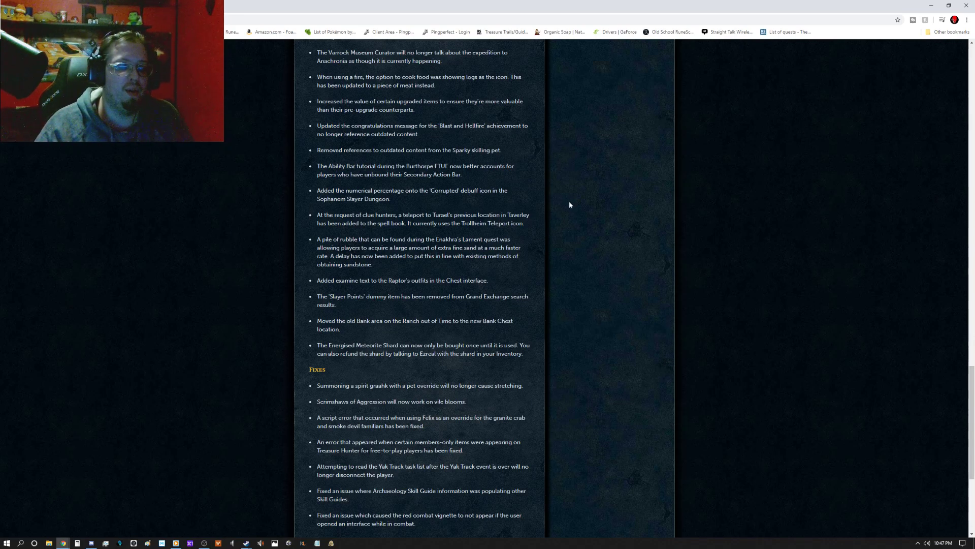
scroll("down", 3)
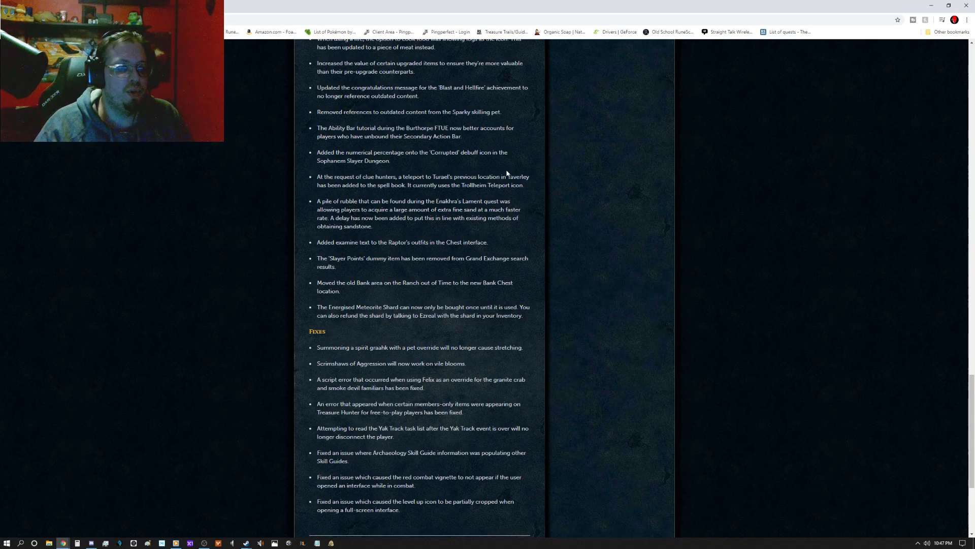
mouse_move(585, 218)
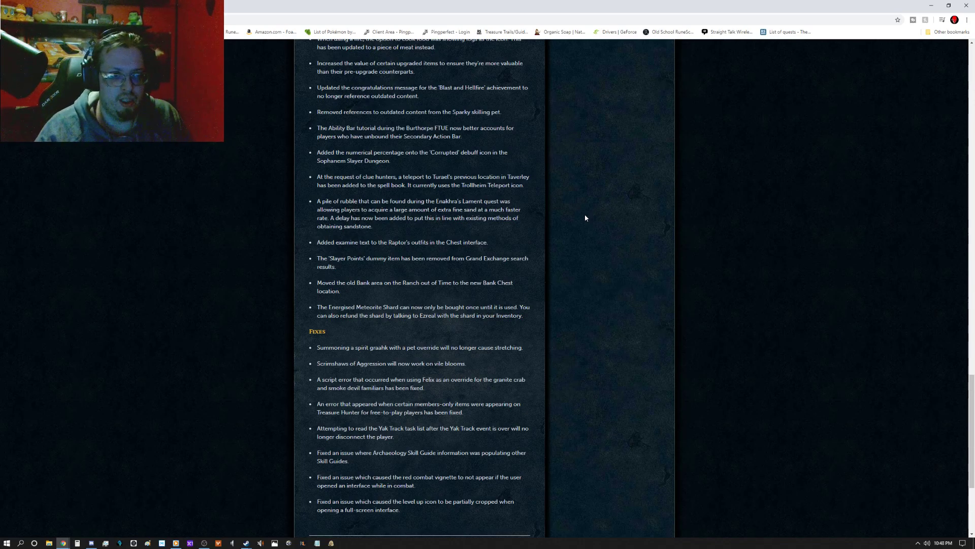
mouse_move(581, 201)
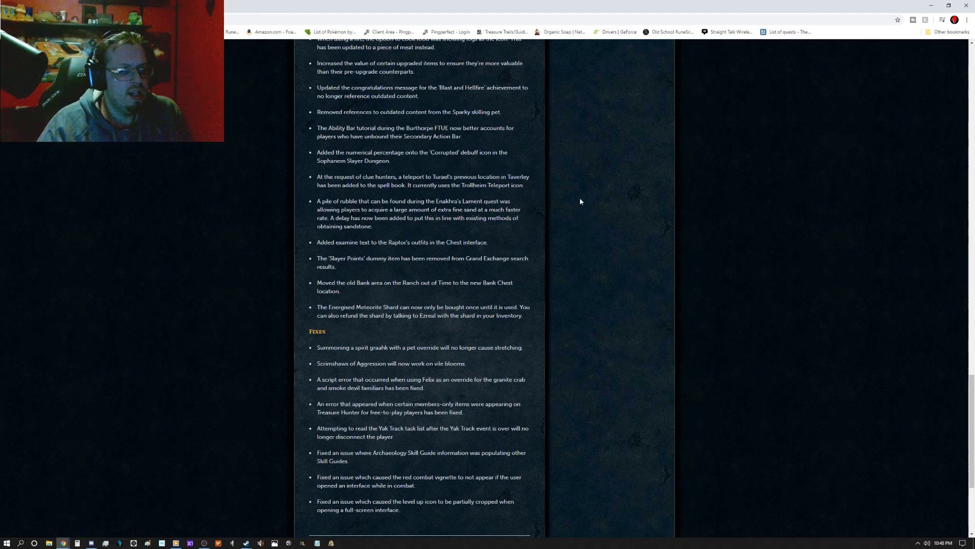
mouse_move(563, 204)
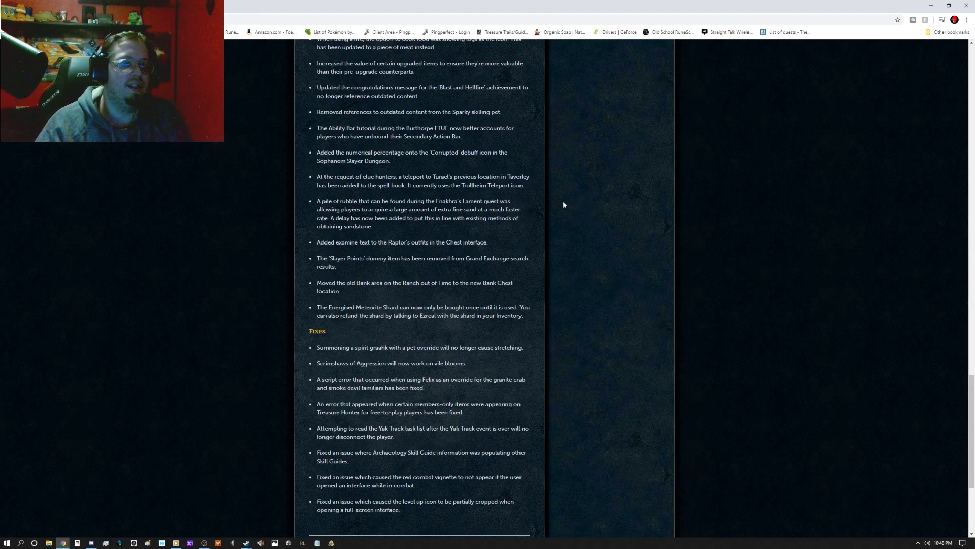
mouse_move(504, 280)
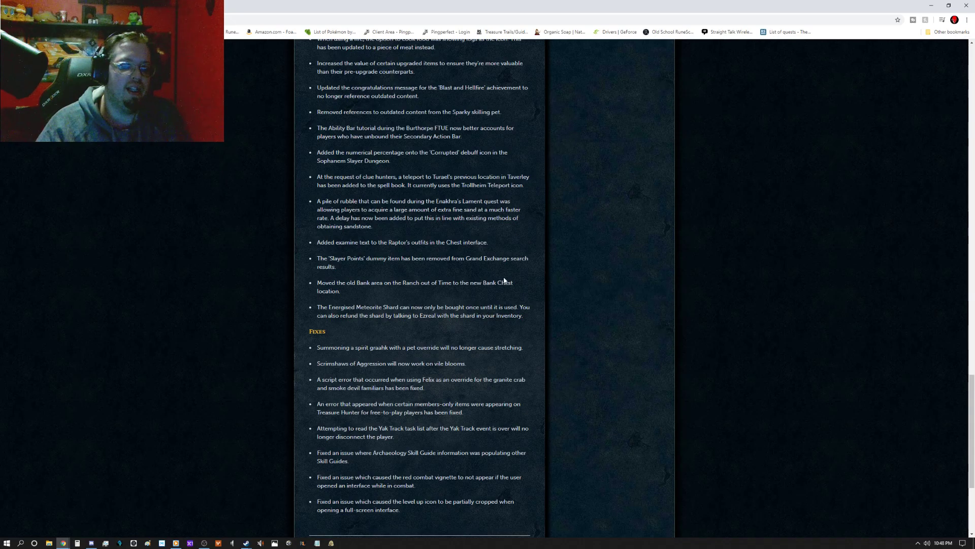
mouse_move(585, 217)
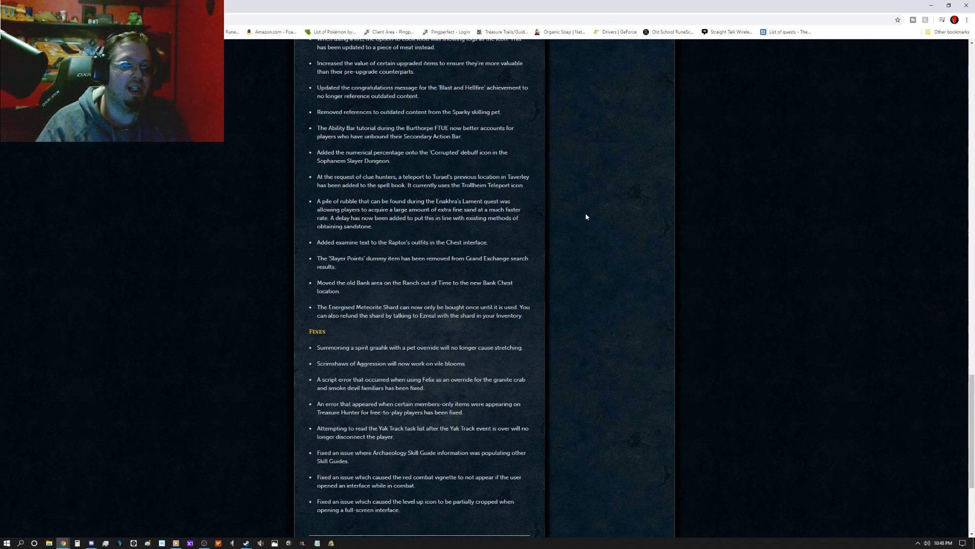
mouse_move(584, 211)
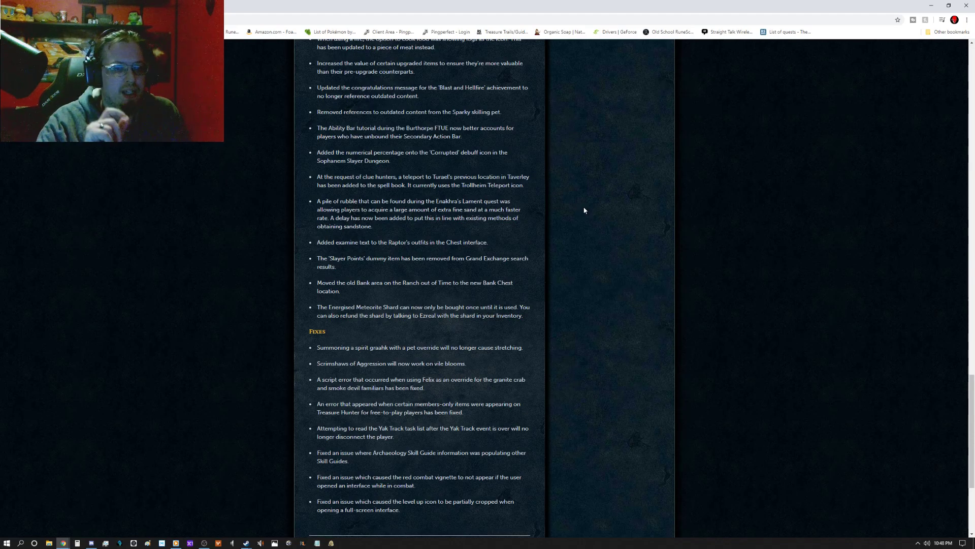
mouse_move(640, 268)
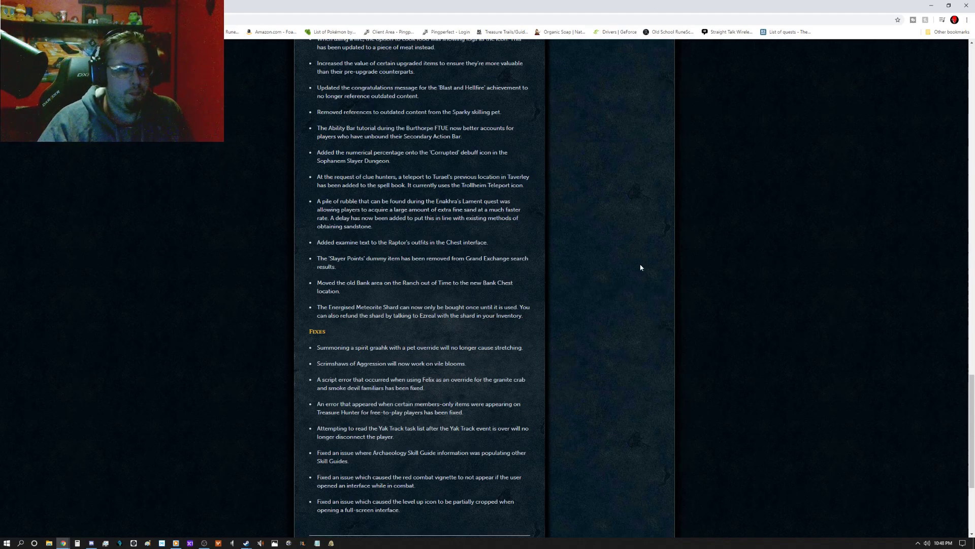
mouse_move(391, 233)
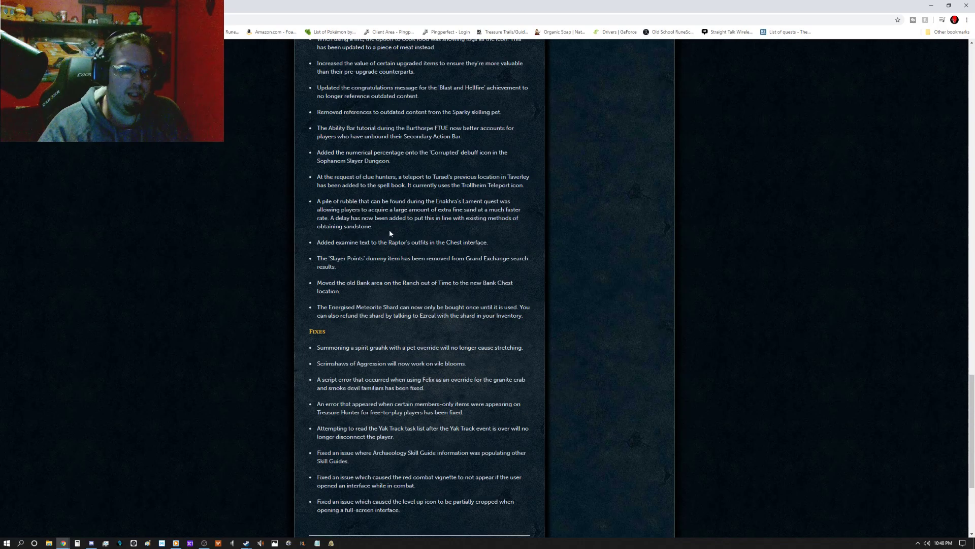
mouse_move(505, 243)
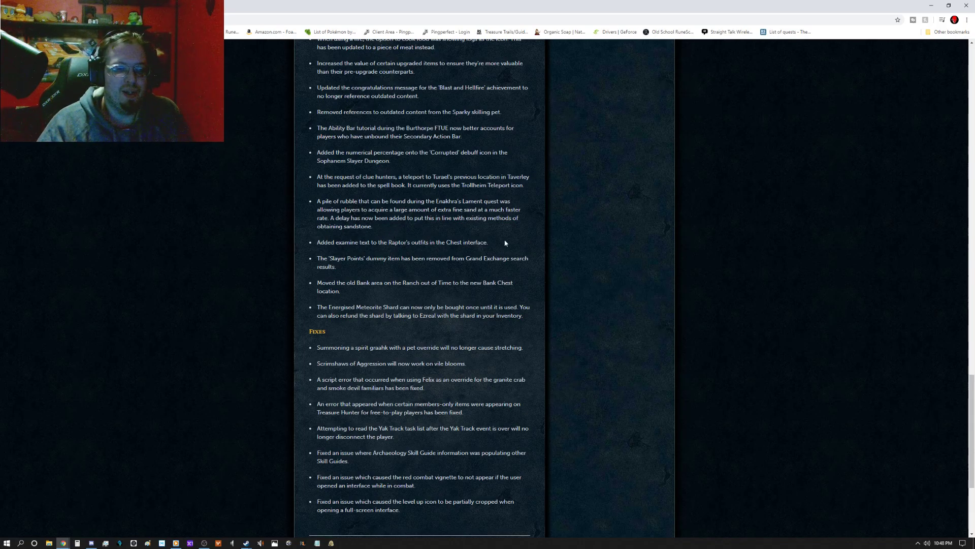
mouse_move(540, 293)
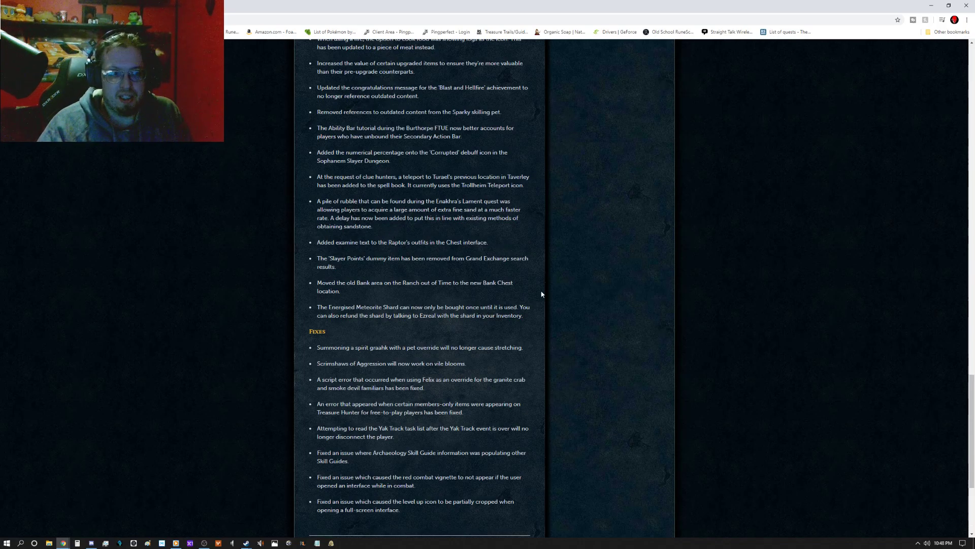
- Scroll past the Fixes list to the 'no Ninjas this week' note and RuneScape Team sign-off
scroll("down", 3)
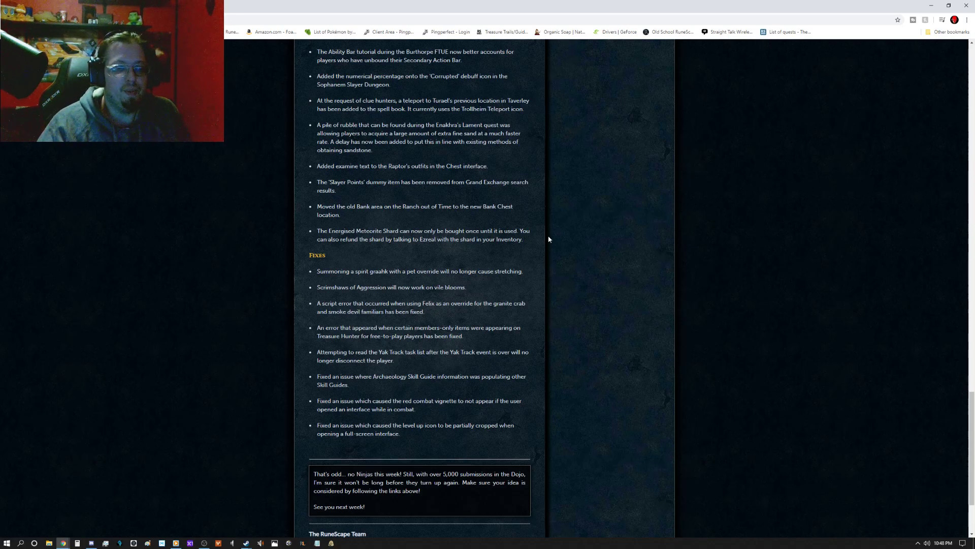
mouse_move(495, 285)
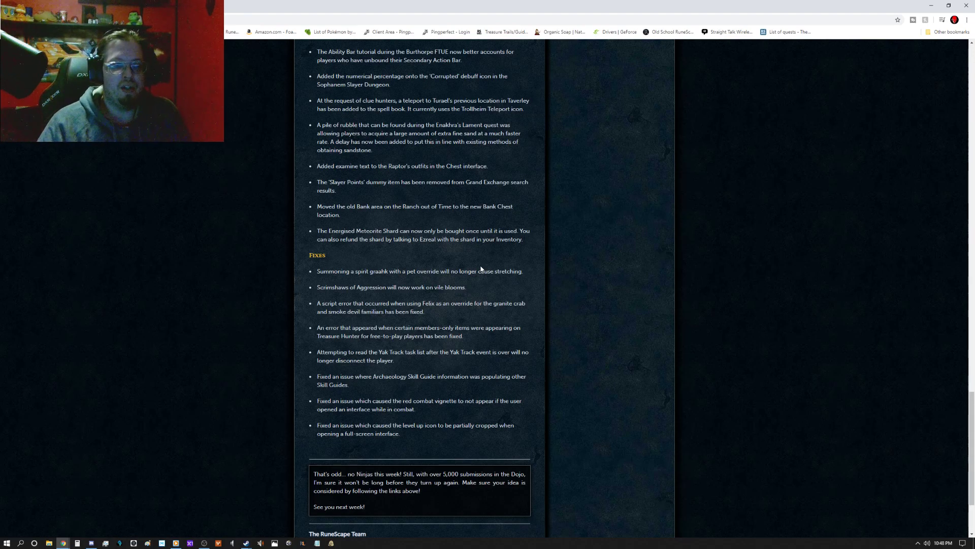
mouse_move(448, 116)
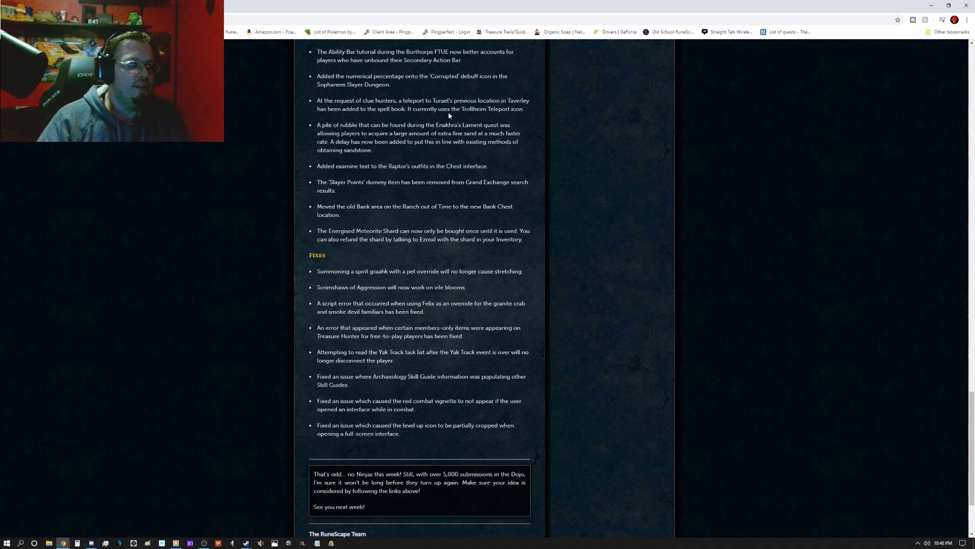
scroll("down", 3)
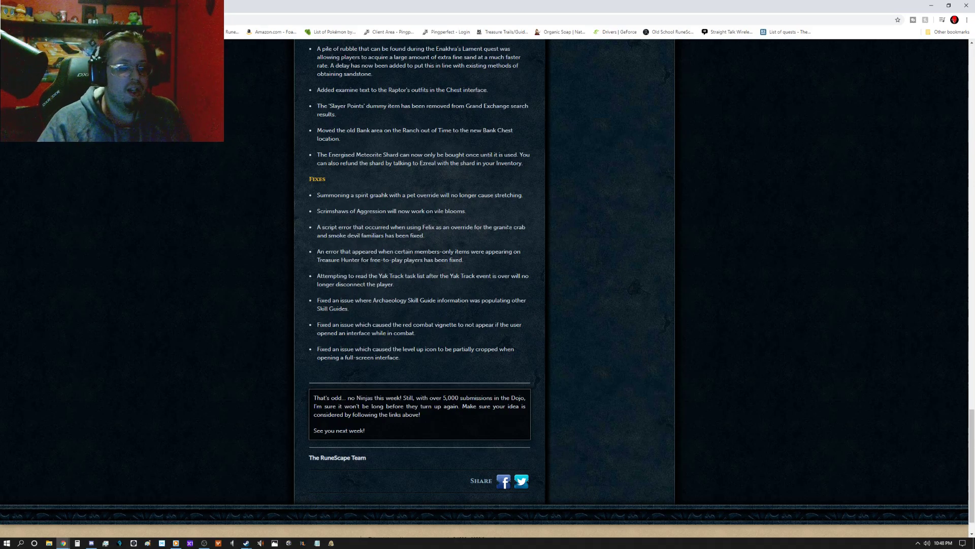
- Scroll below the share links to the Jagex copyright footer
scroll("down", 3)
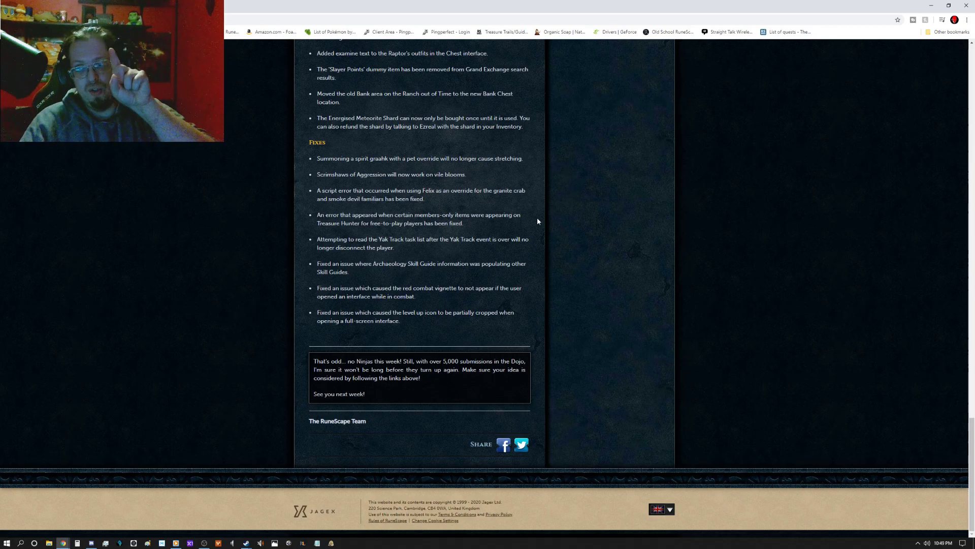
mouse_move(743, 529)
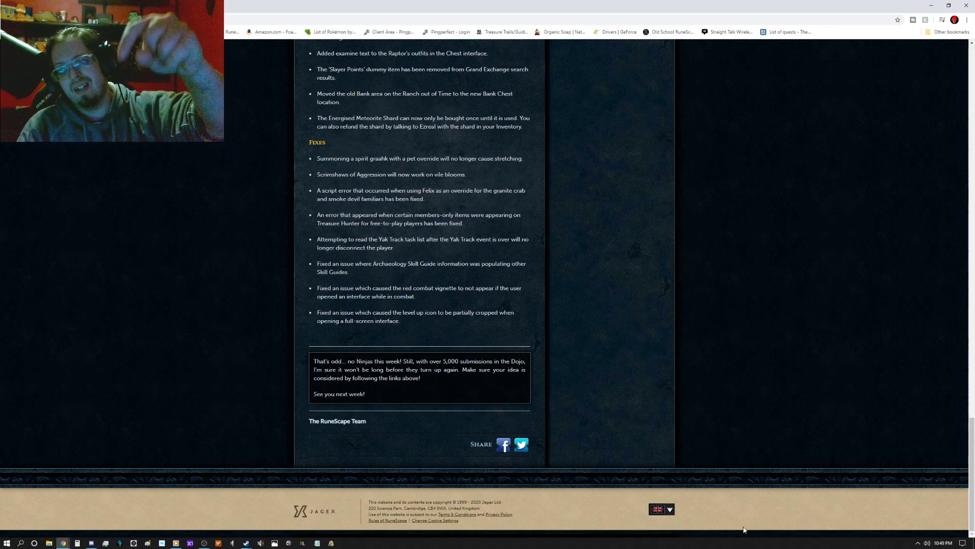